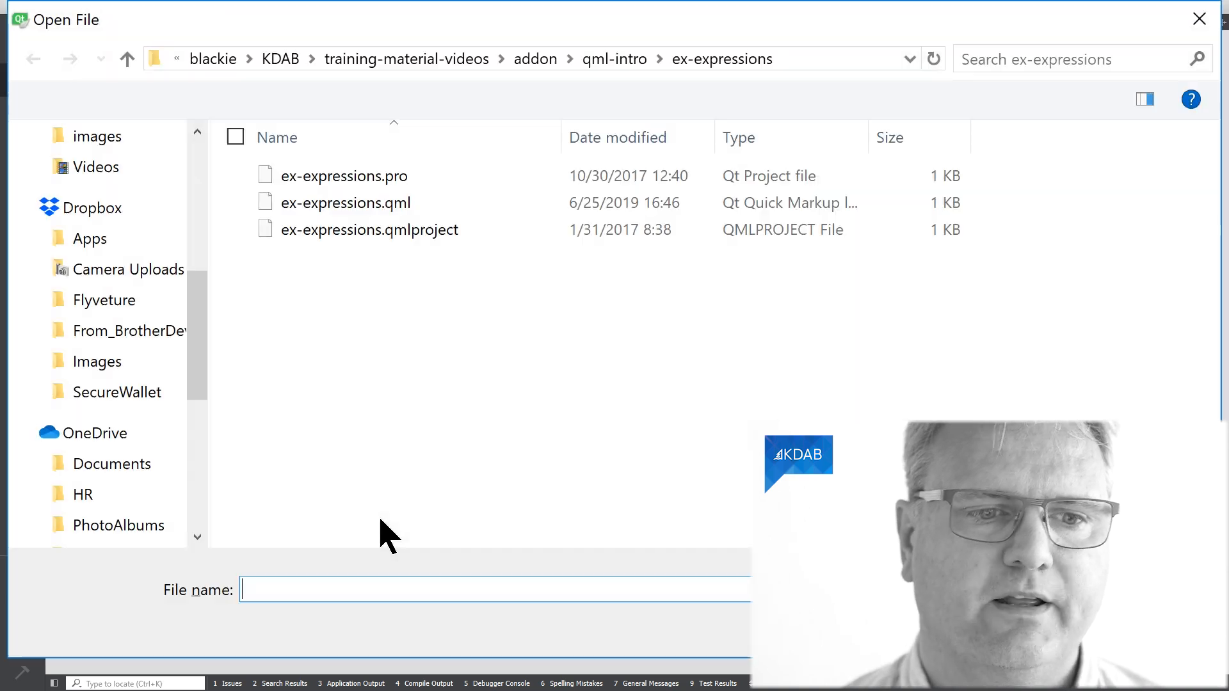
- Open ex-expressions.qml from the ex-expressions folder in the Open File dialog
double_click(347, 202)
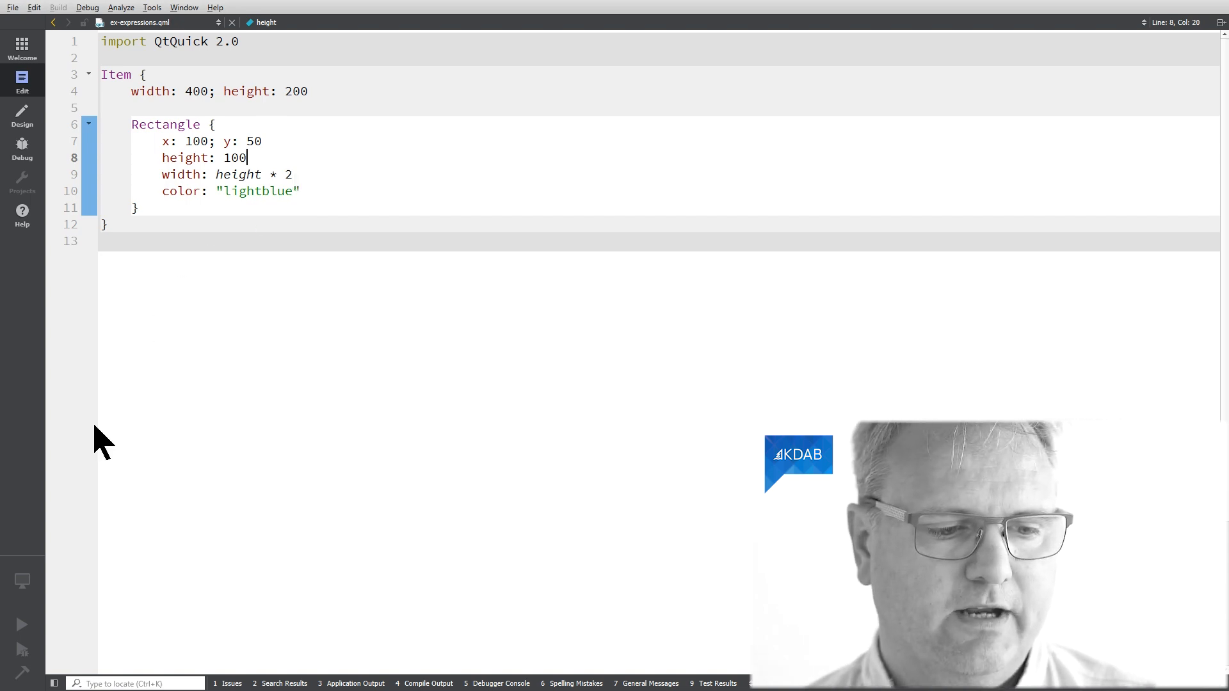
mouse_move(21, 625)
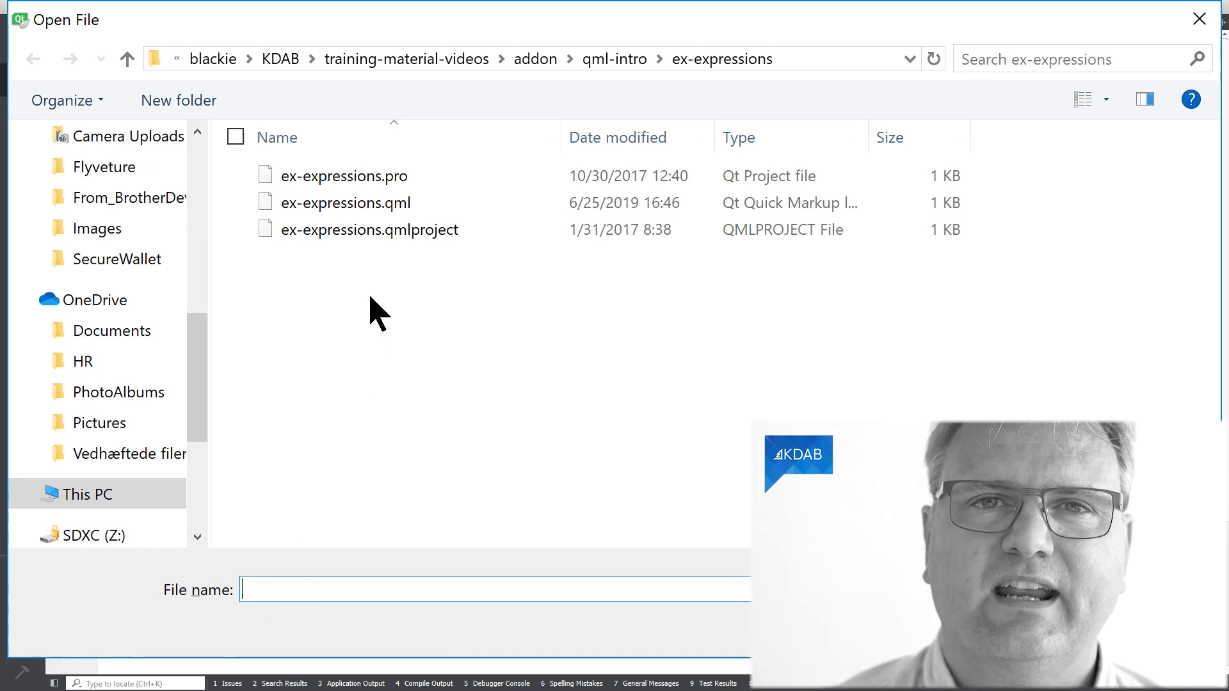
mouse_move(427, 251)
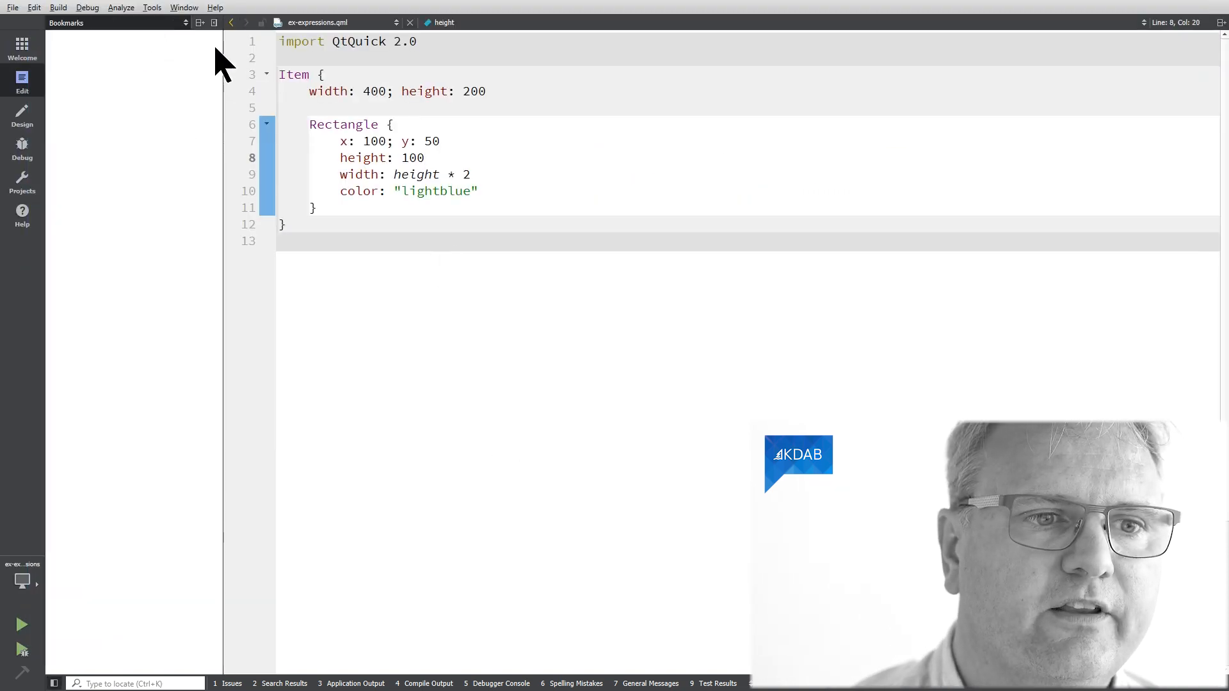
- Switch the sidebar from Bookmarks to Projects to show the ex-expressions project tree
click(22, 181)
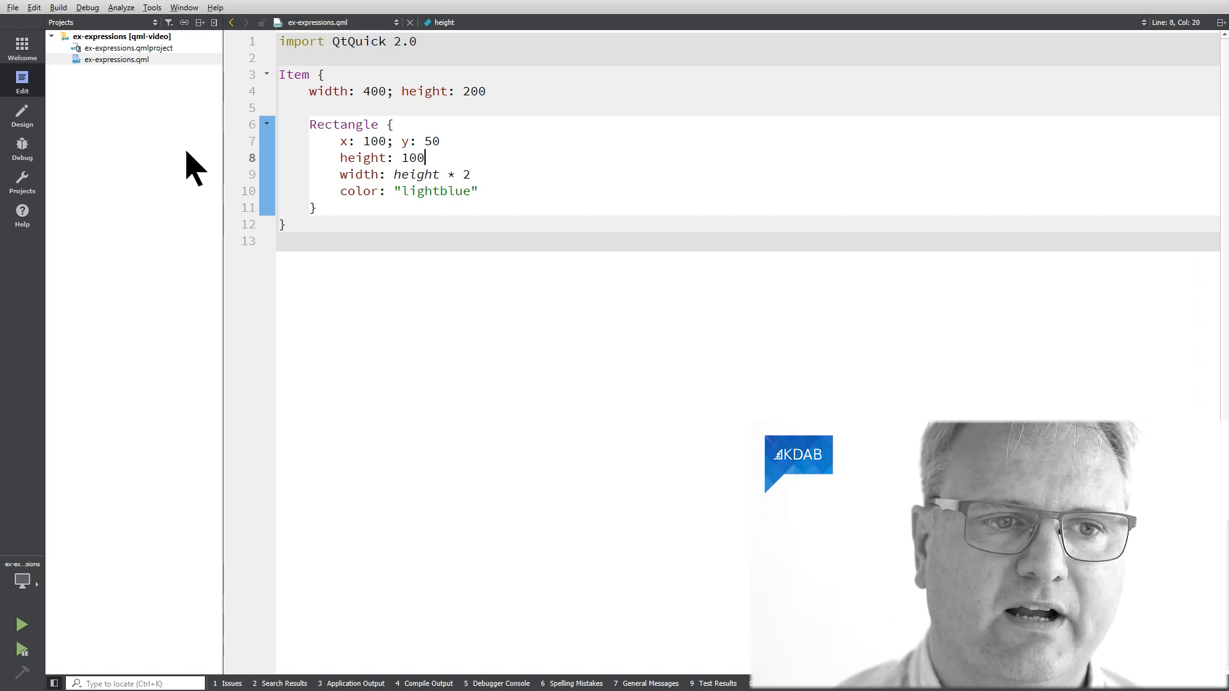
mouse_move(126, 172)
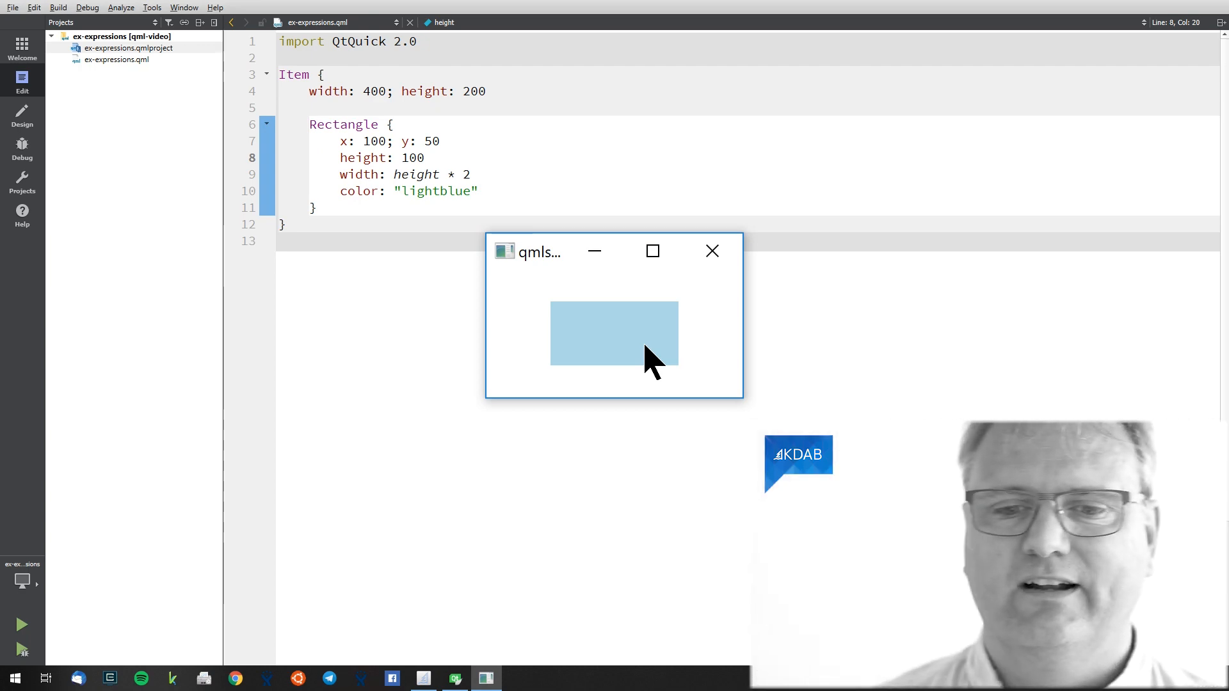
mouse_move(517, 349)
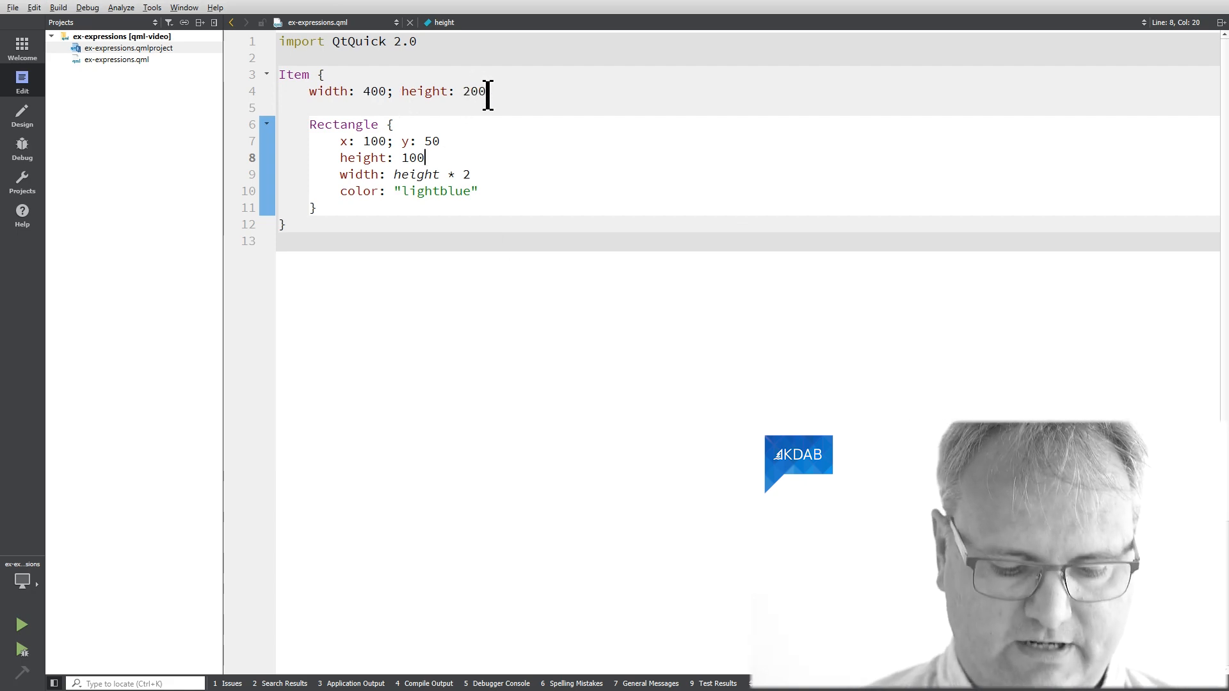
- Bring back the qmlscene preview and rerun the scene to view the light-blue rectangle
click(21, 625)
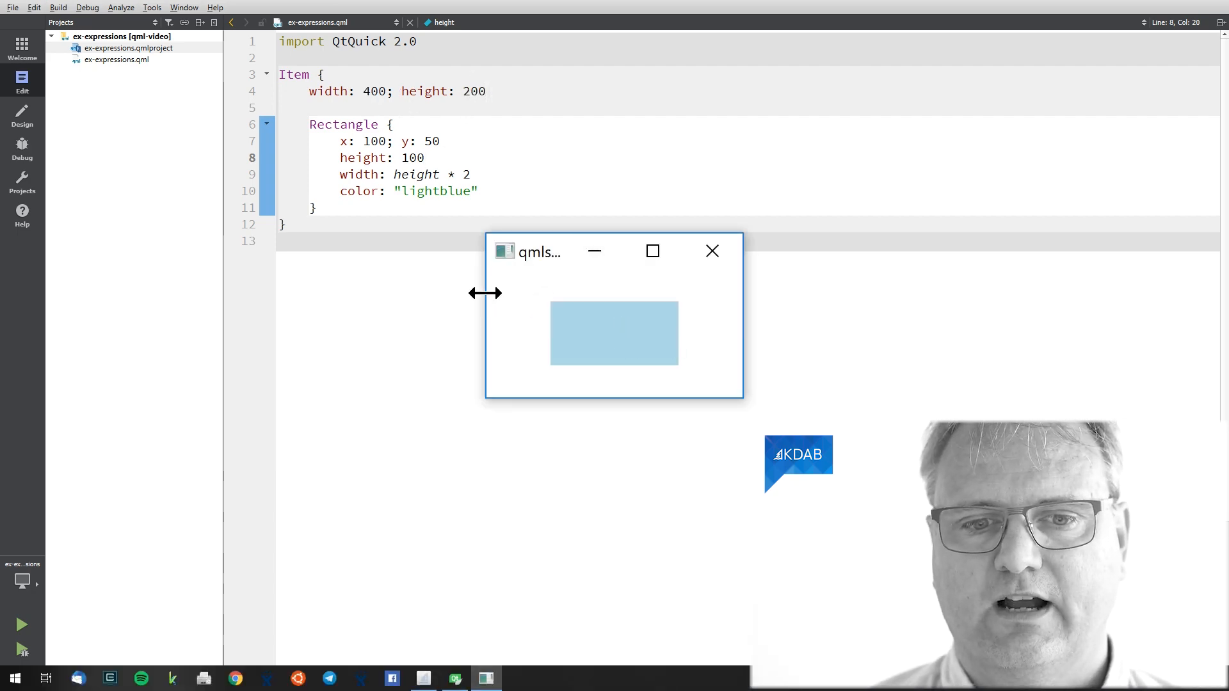
mouse_move(726, 314)
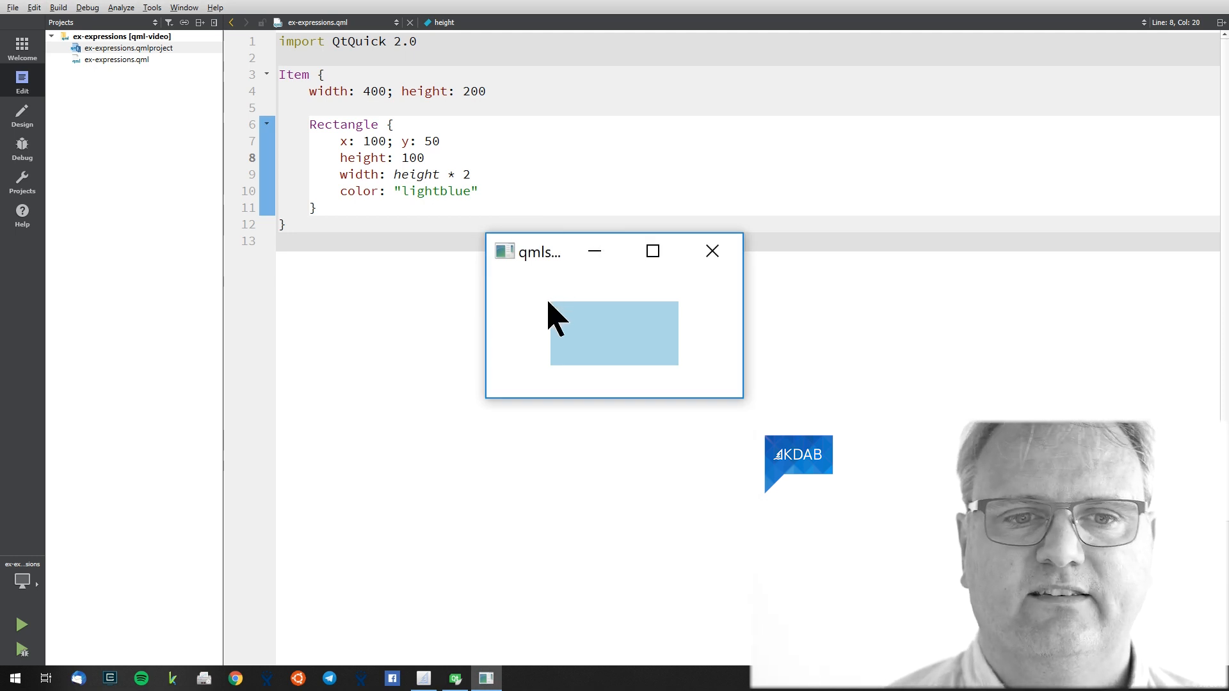
mouse_move(608, 321)
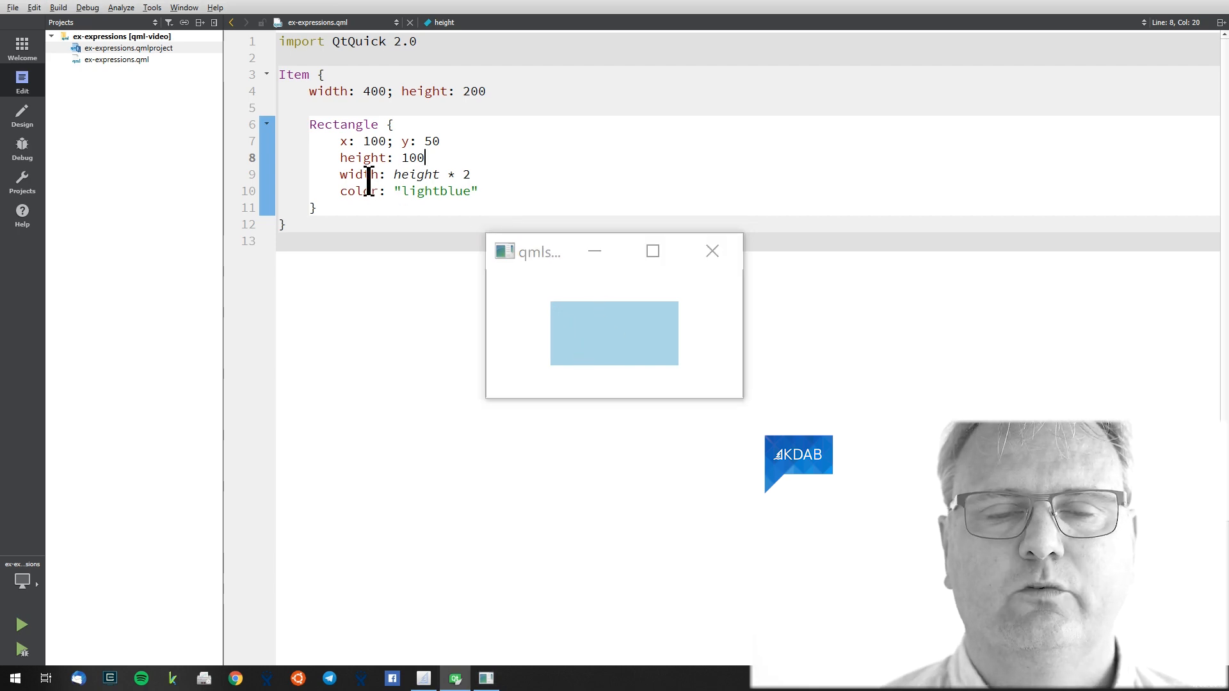
key(Backspace)
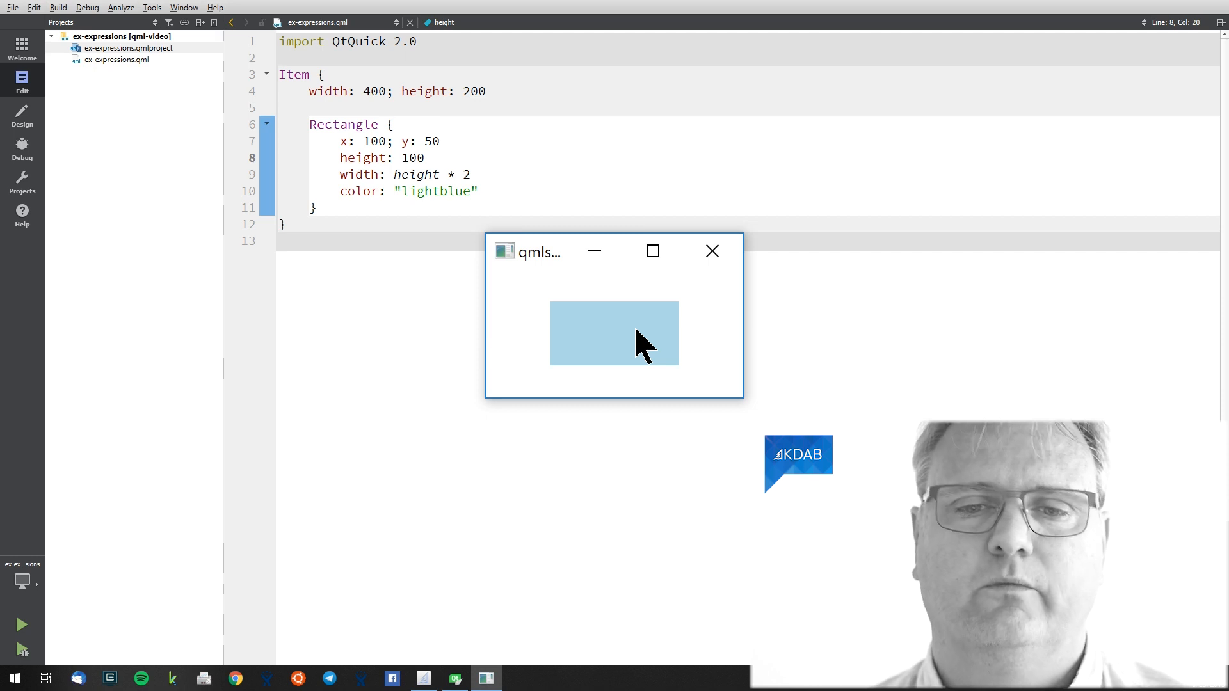
- Write a foo() function that logs "hello world" and returns height * 2
click(710, 251)
text(function)
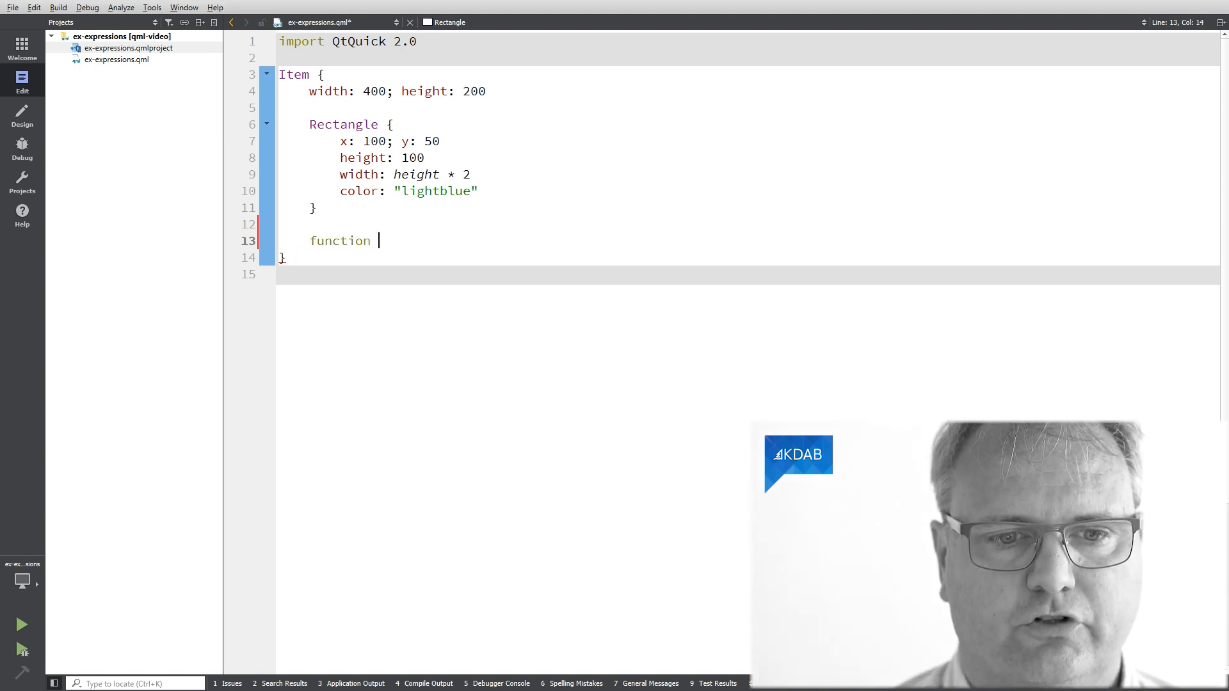
text(foo())
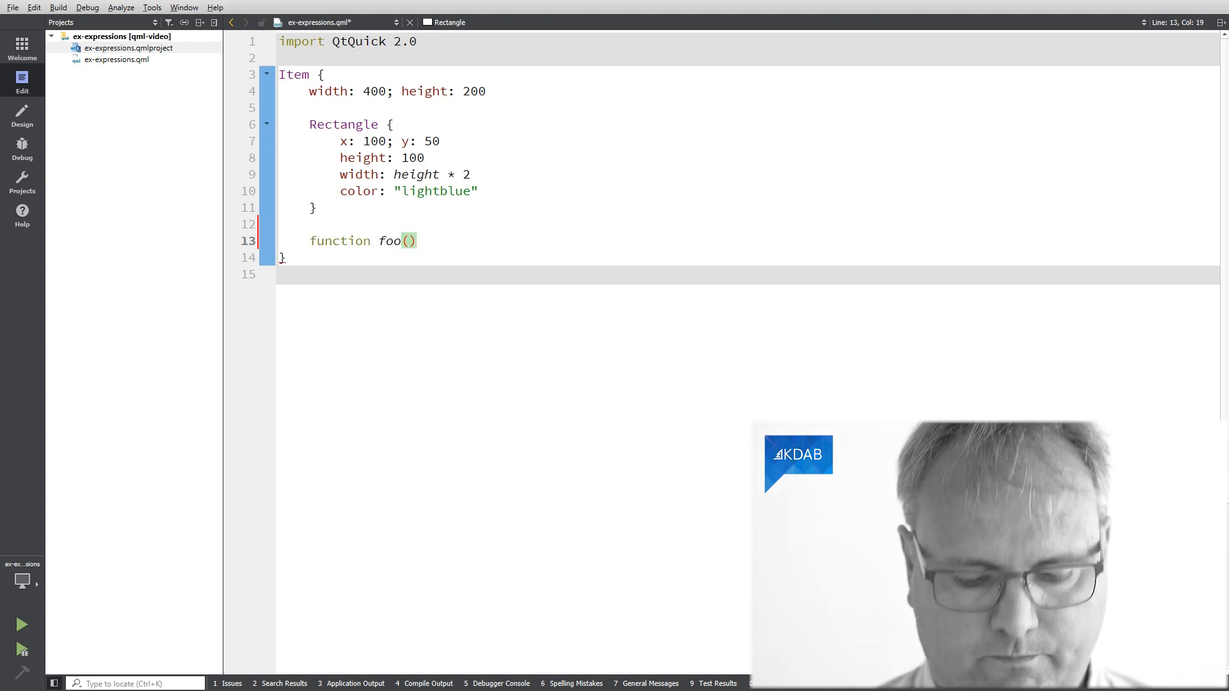
text({)
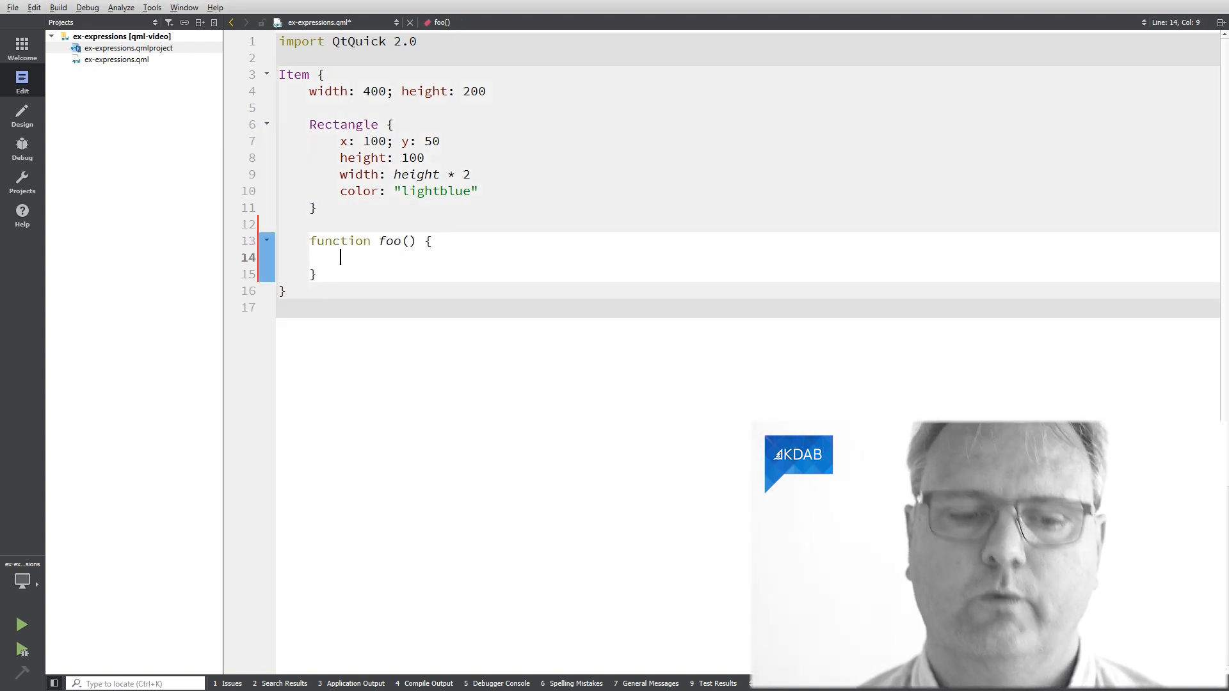
text(c)
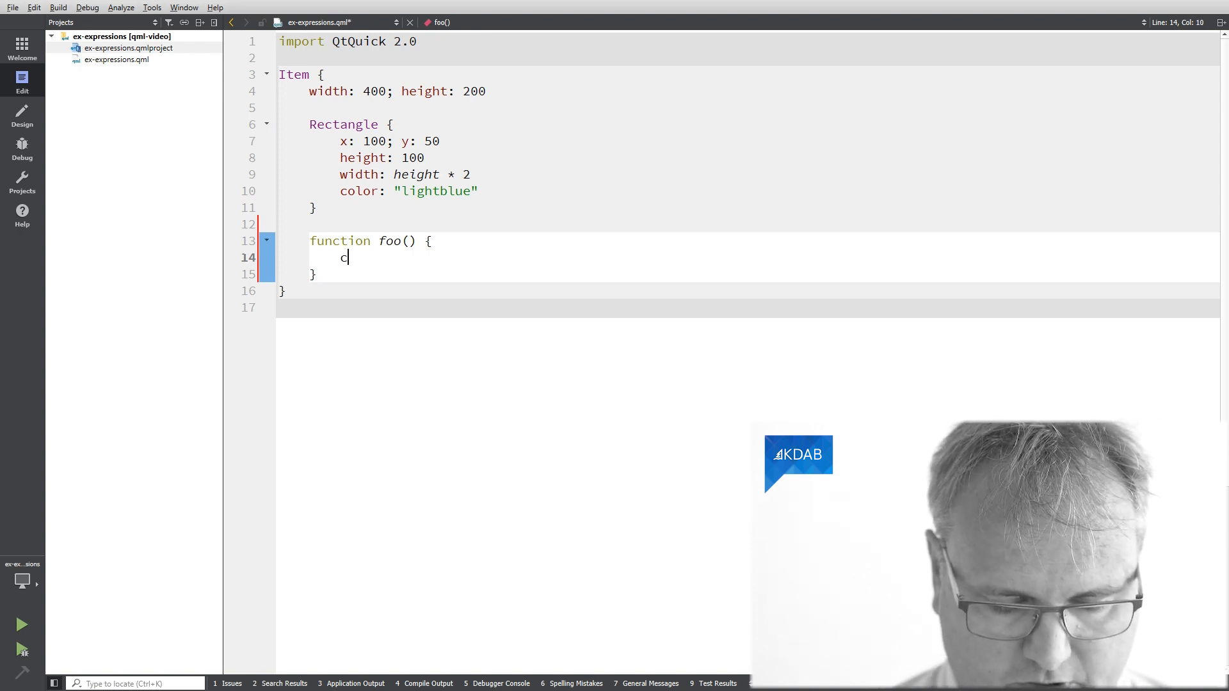
text(onsole)
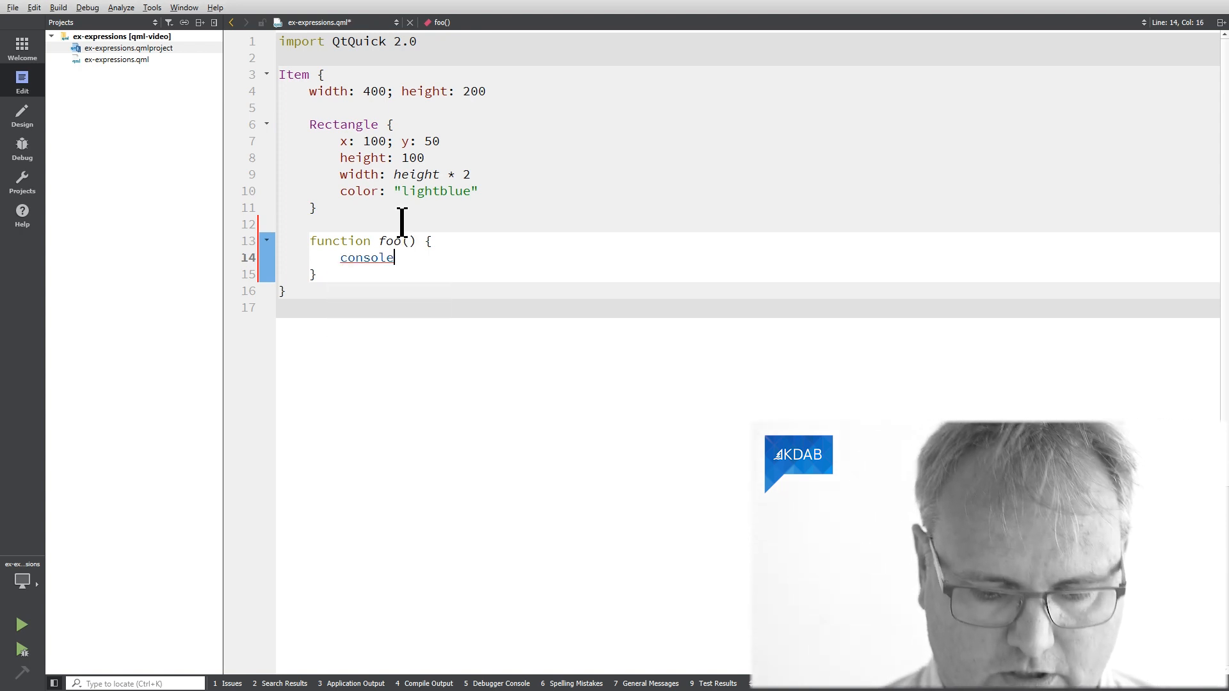
text(-lo)
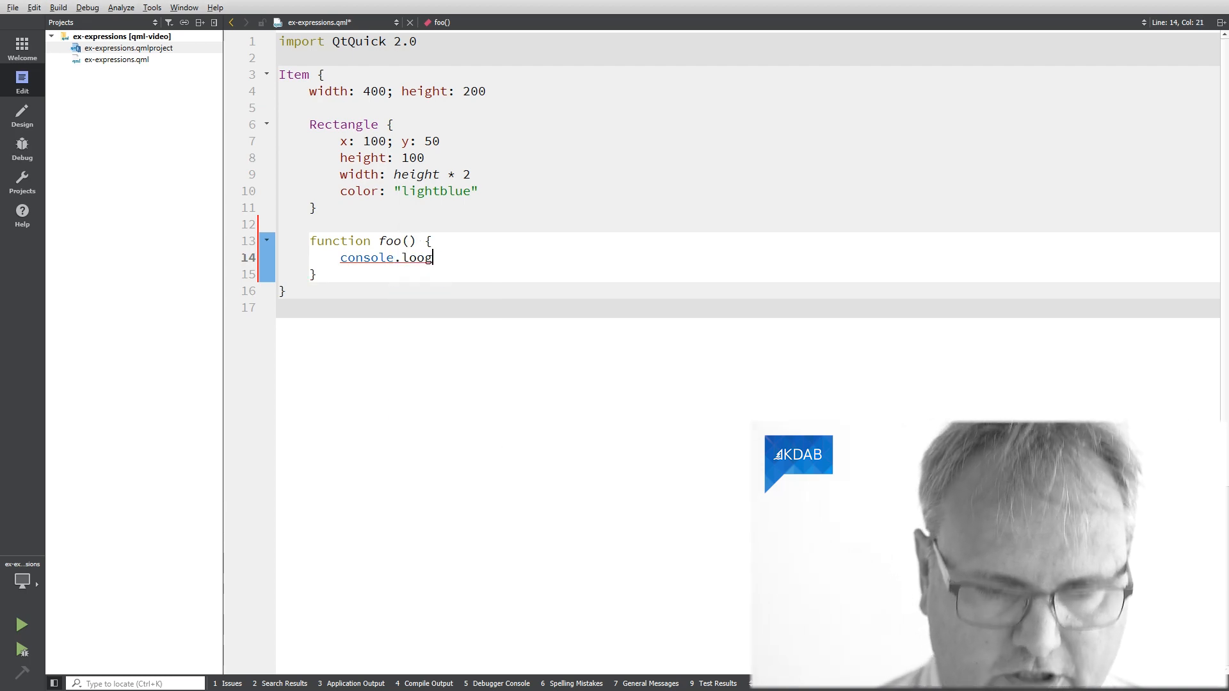
key(Backspace)
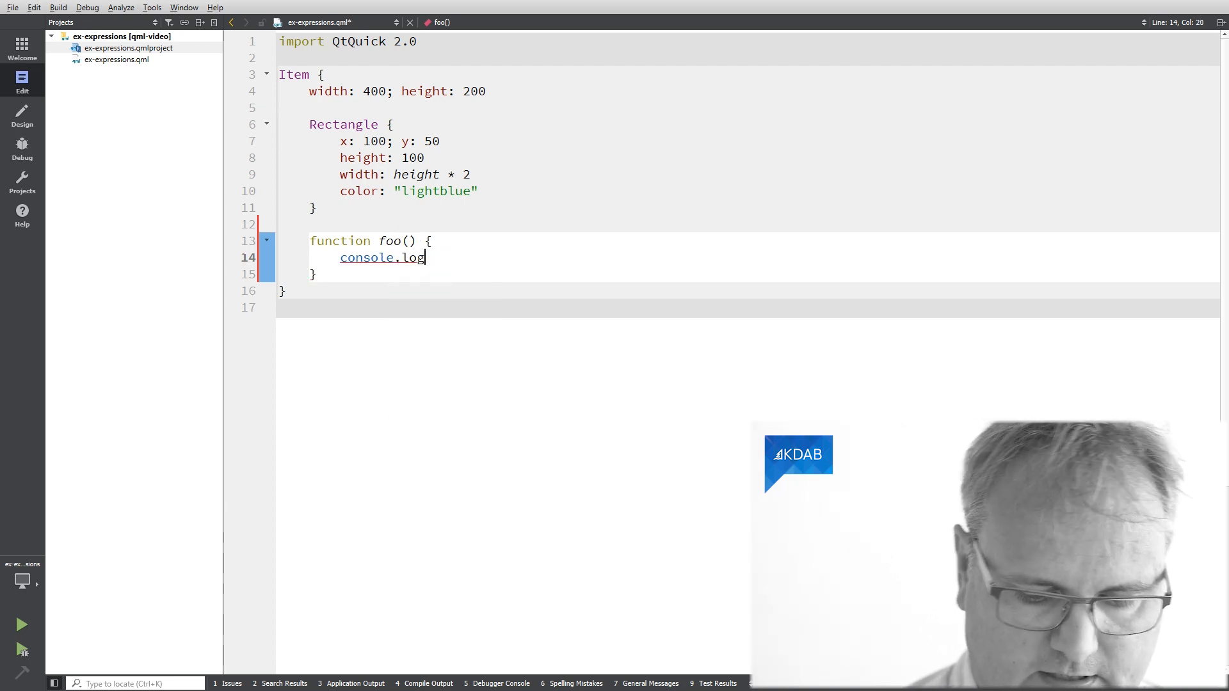
text(("hello ")
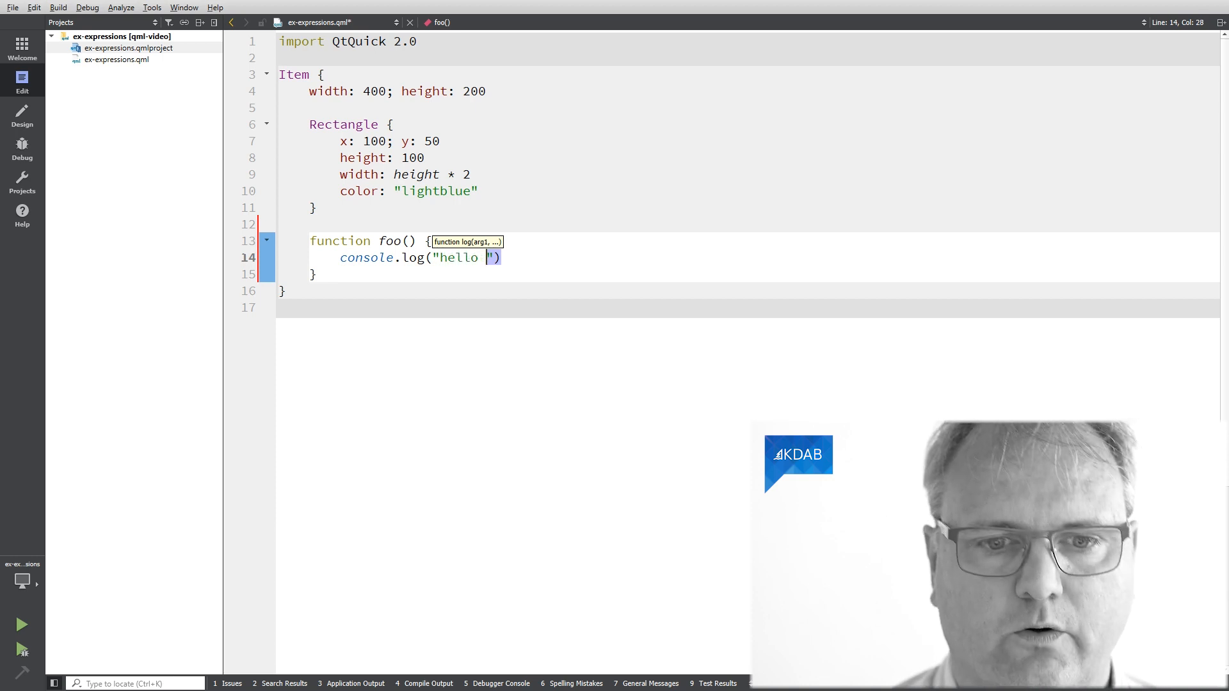
text(world)
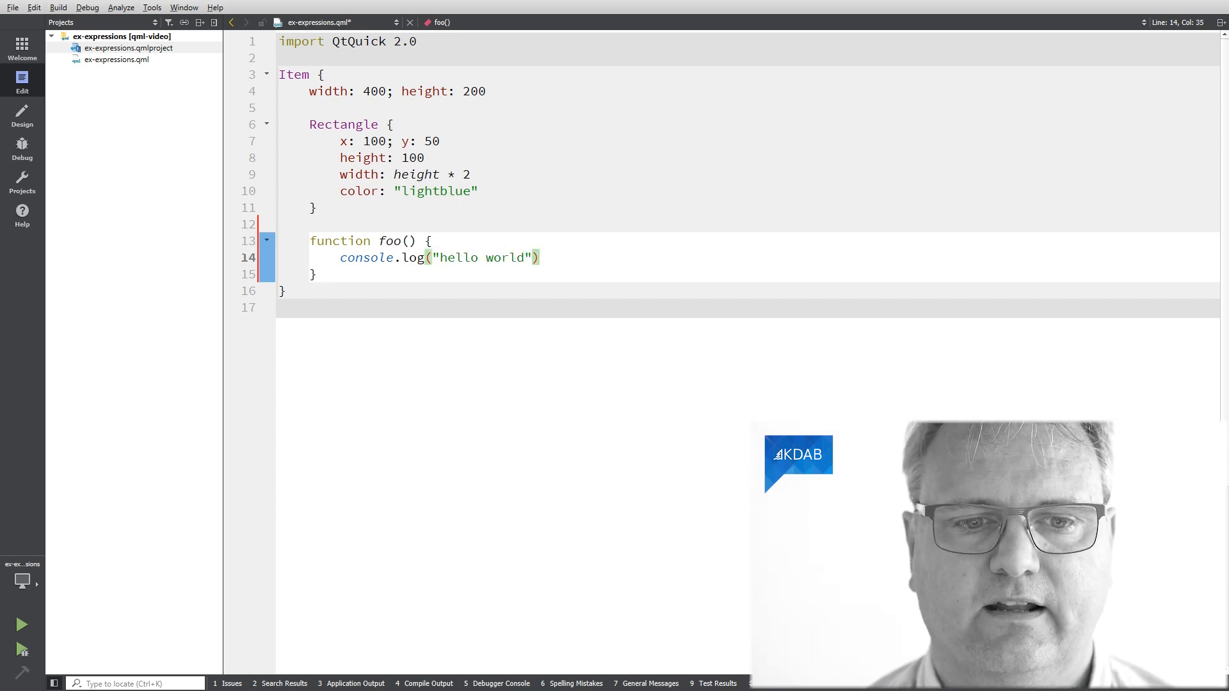
text(return)
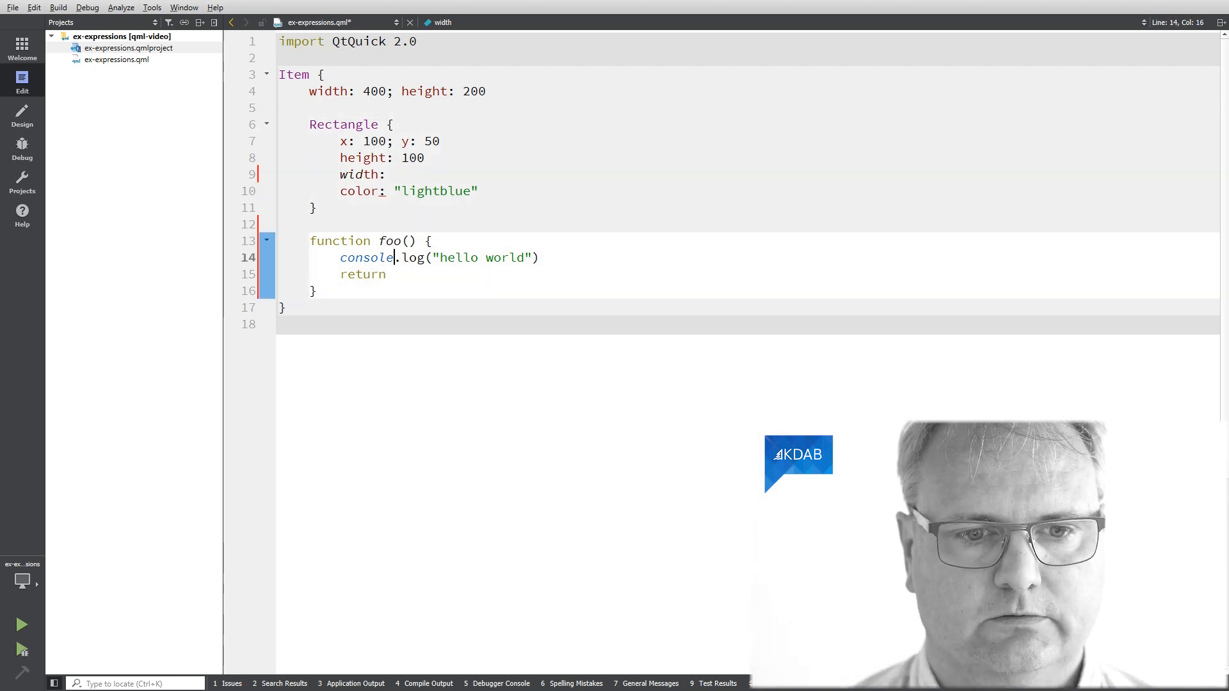
text(height * 2)
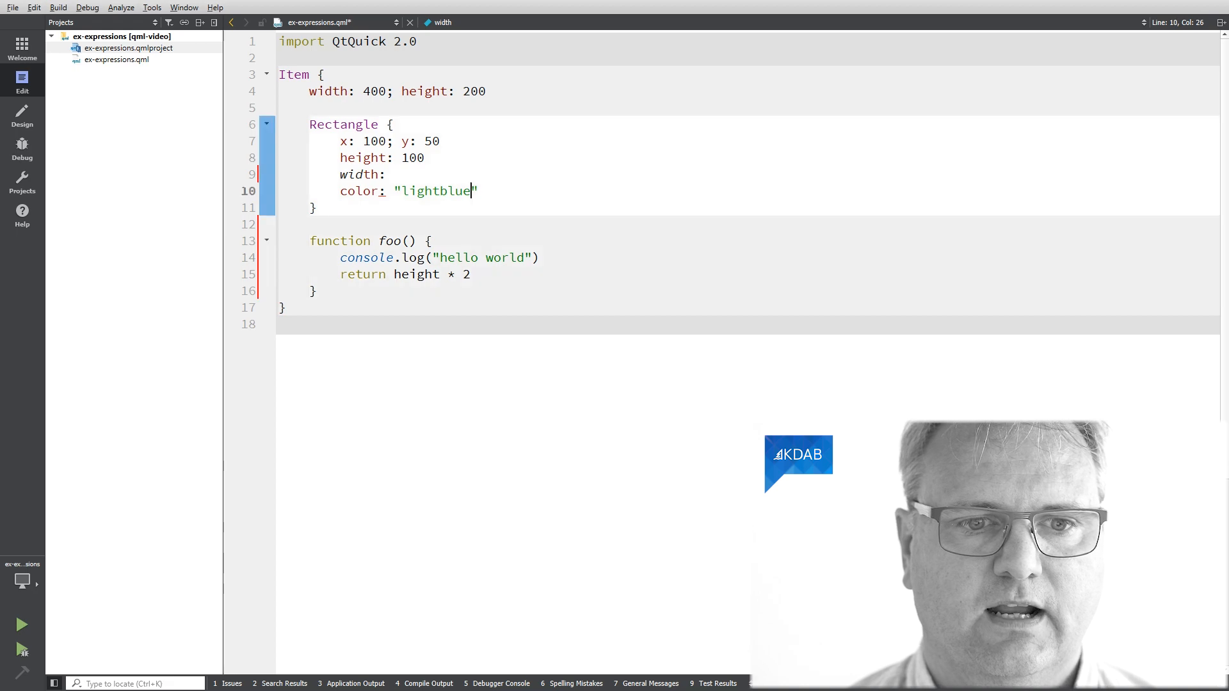
- Bind width to foo(), log height too, move foo inside the Rectangle, and run
text(foo())
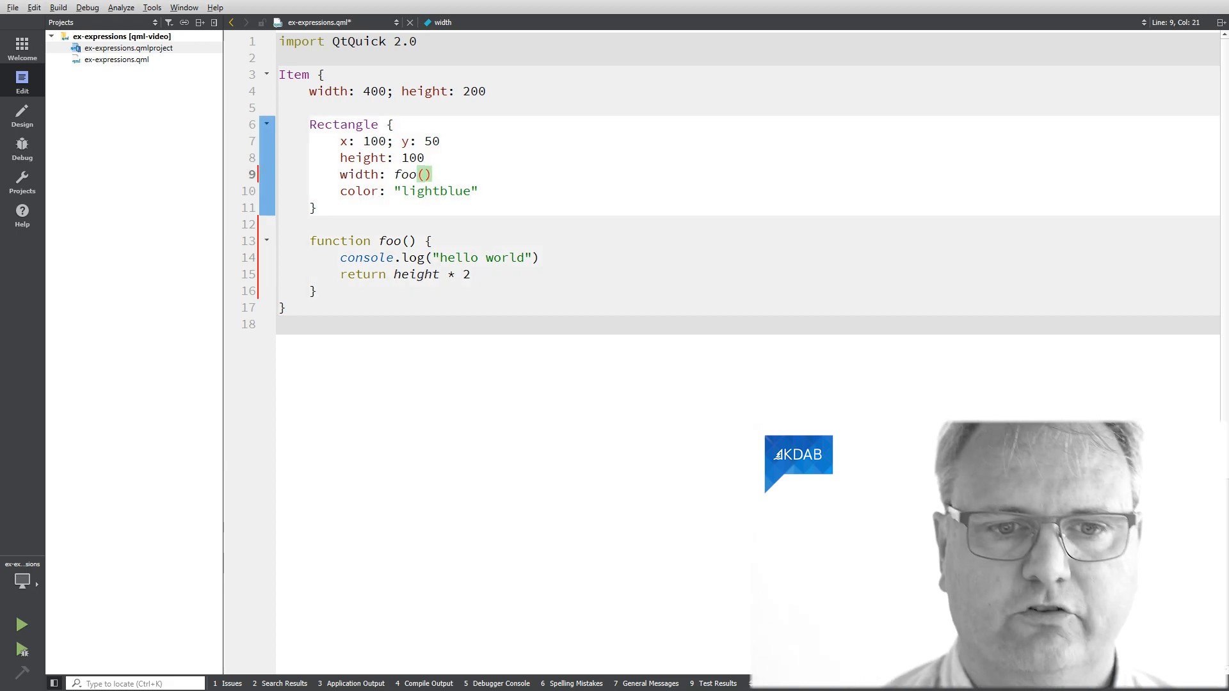
click(431, 257)
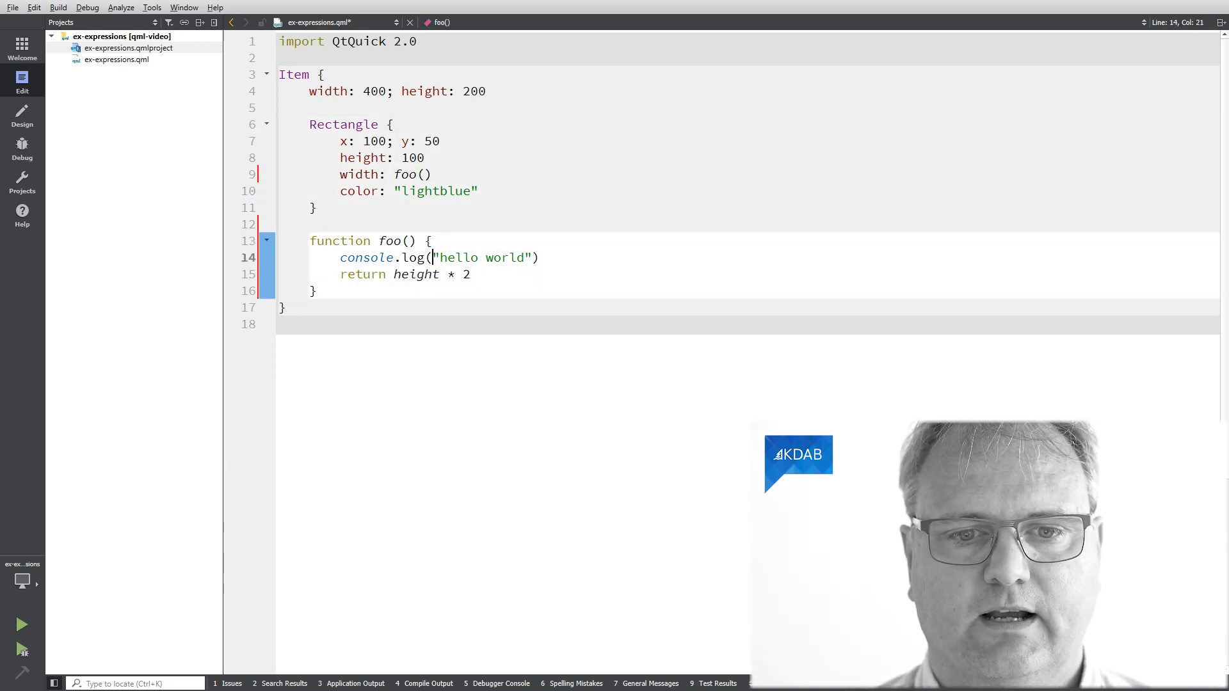
text(, height)
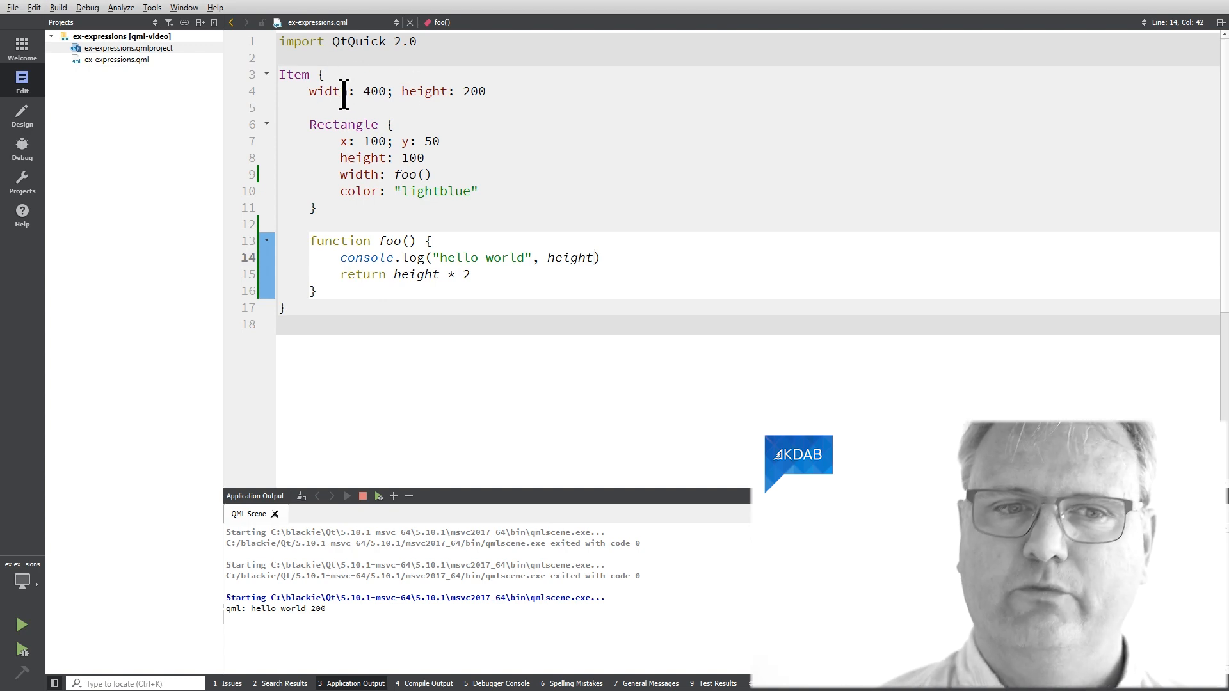
mouse_move(419, 275)
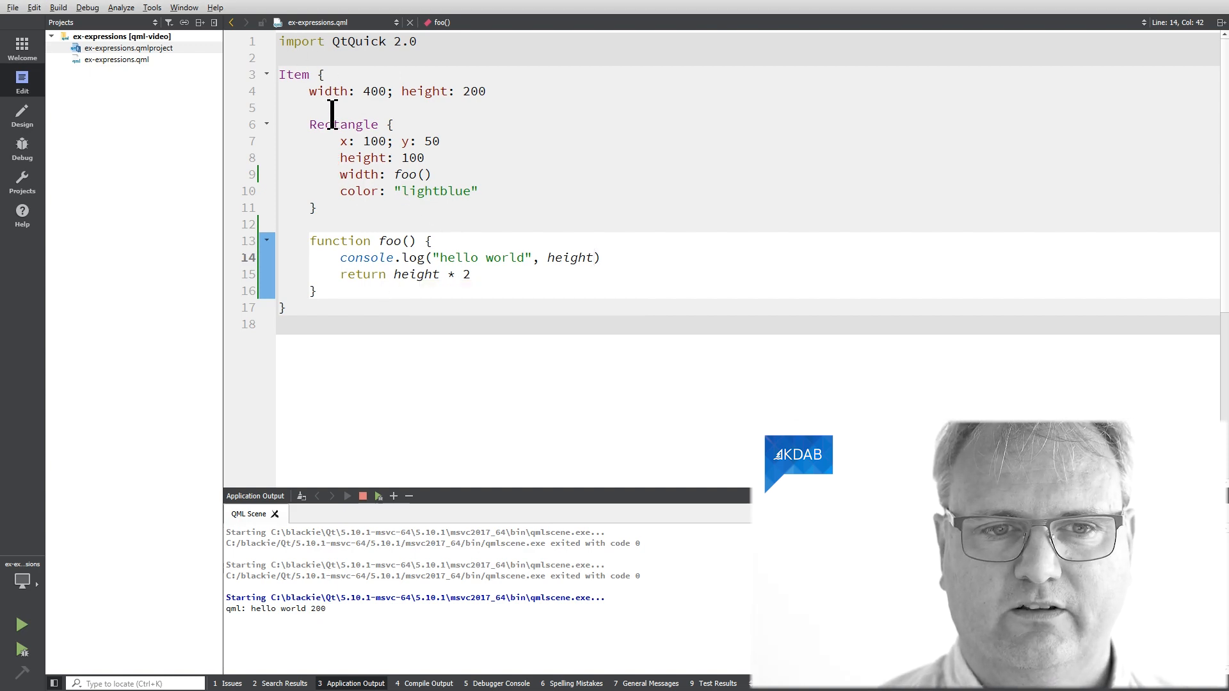
click(310, 241)
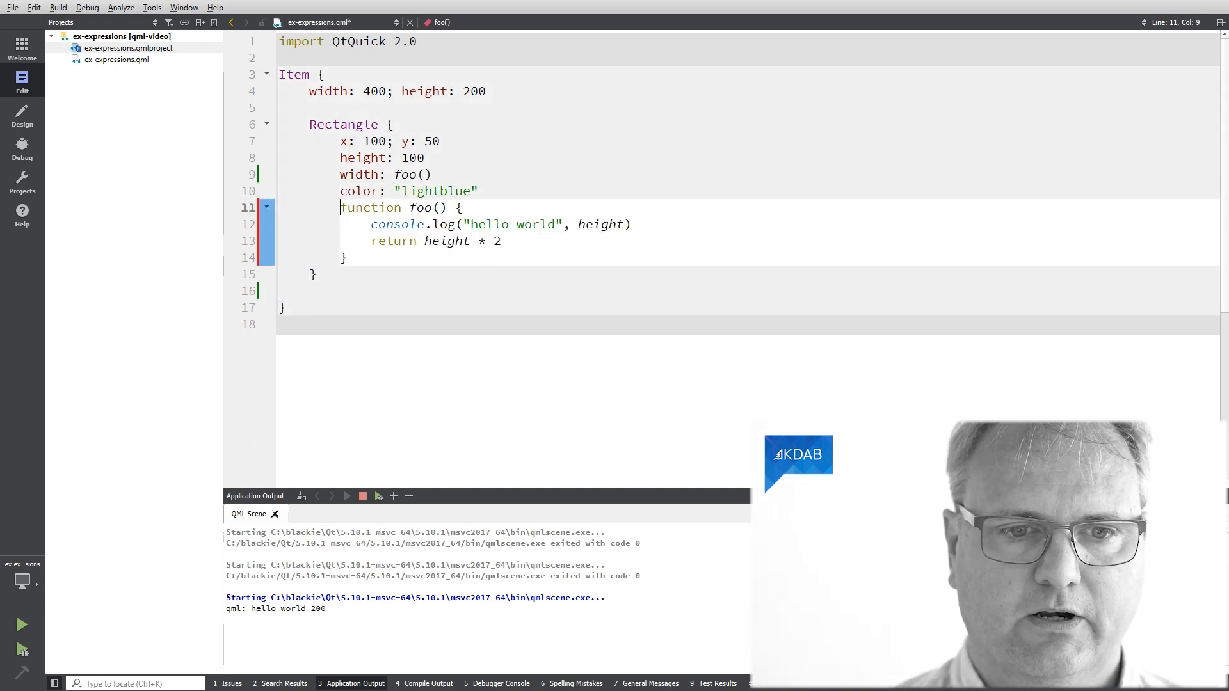
click(362, 495)
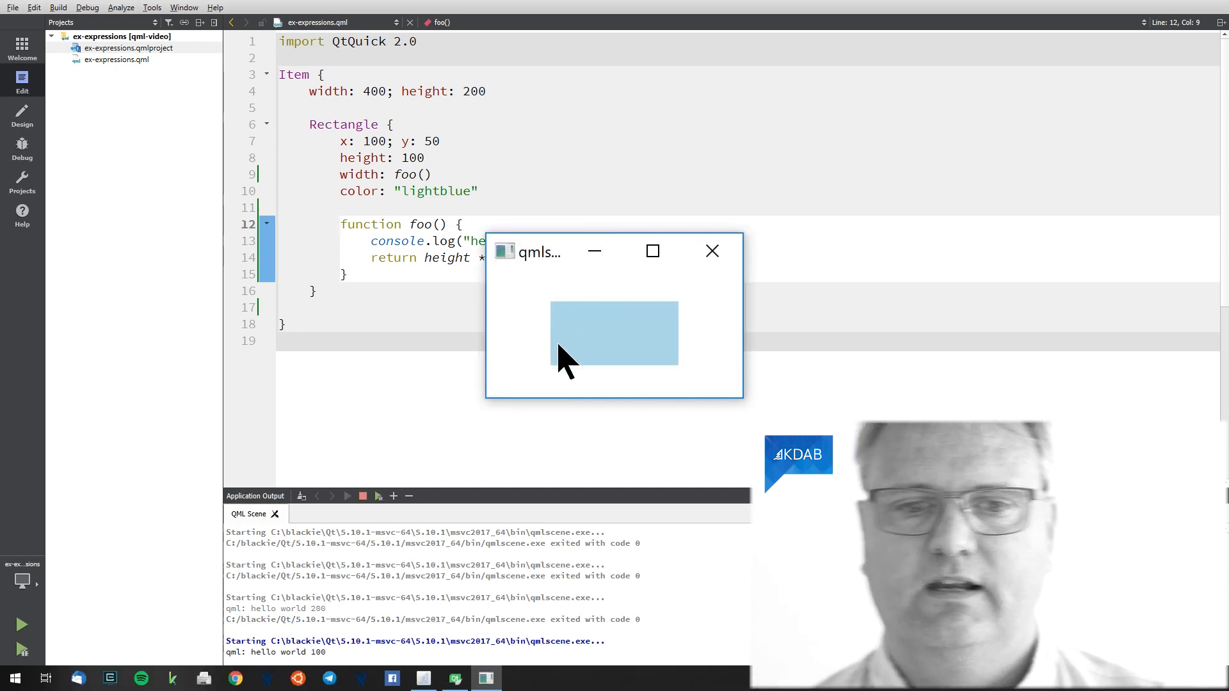
mouse_move(639, 353)
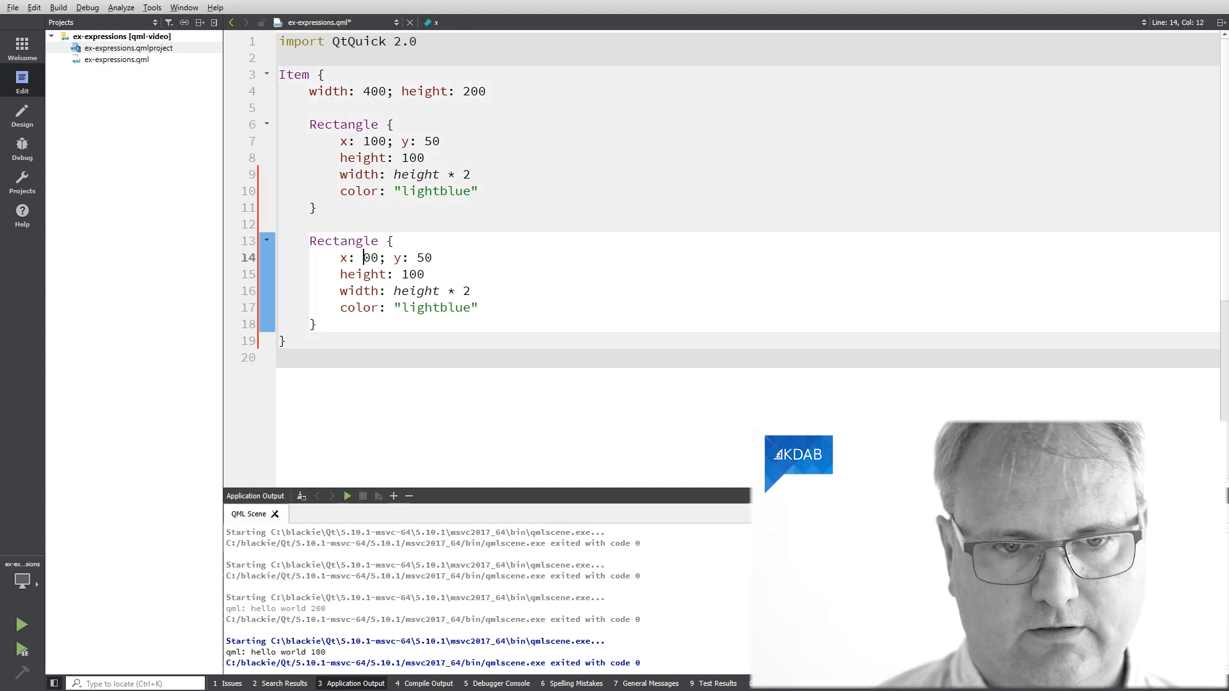
- Add a green second Rectangle at y 170, preview both, then close the preview
text(22)
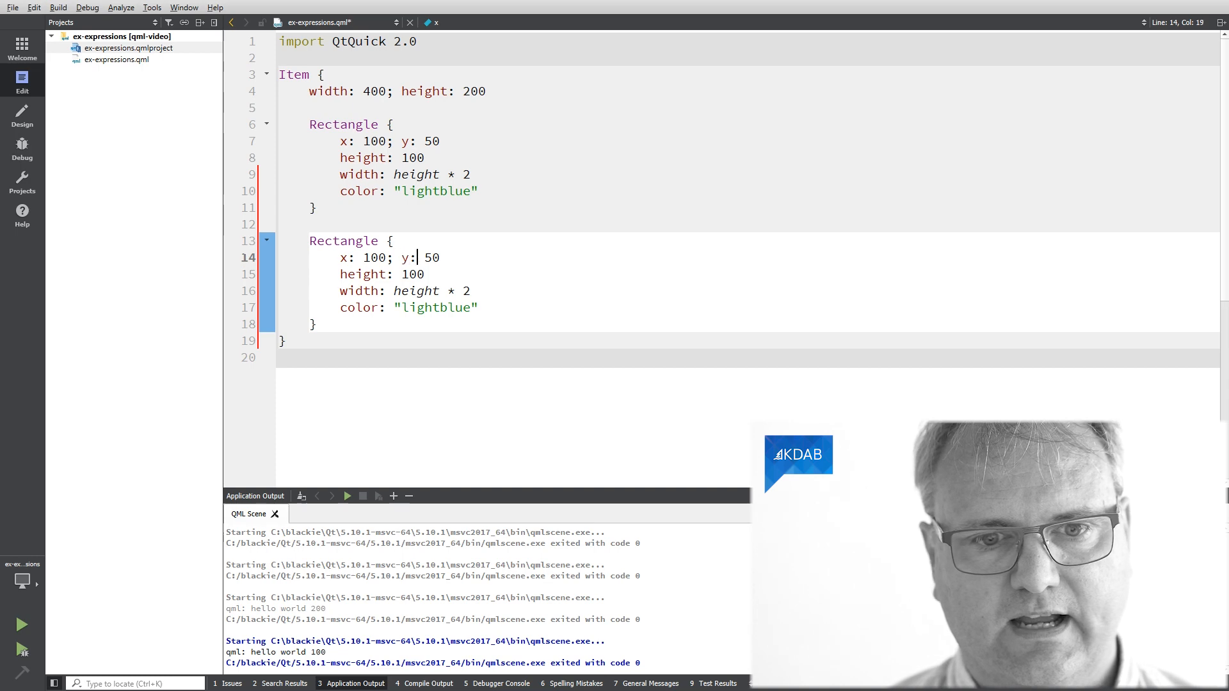
text(170)
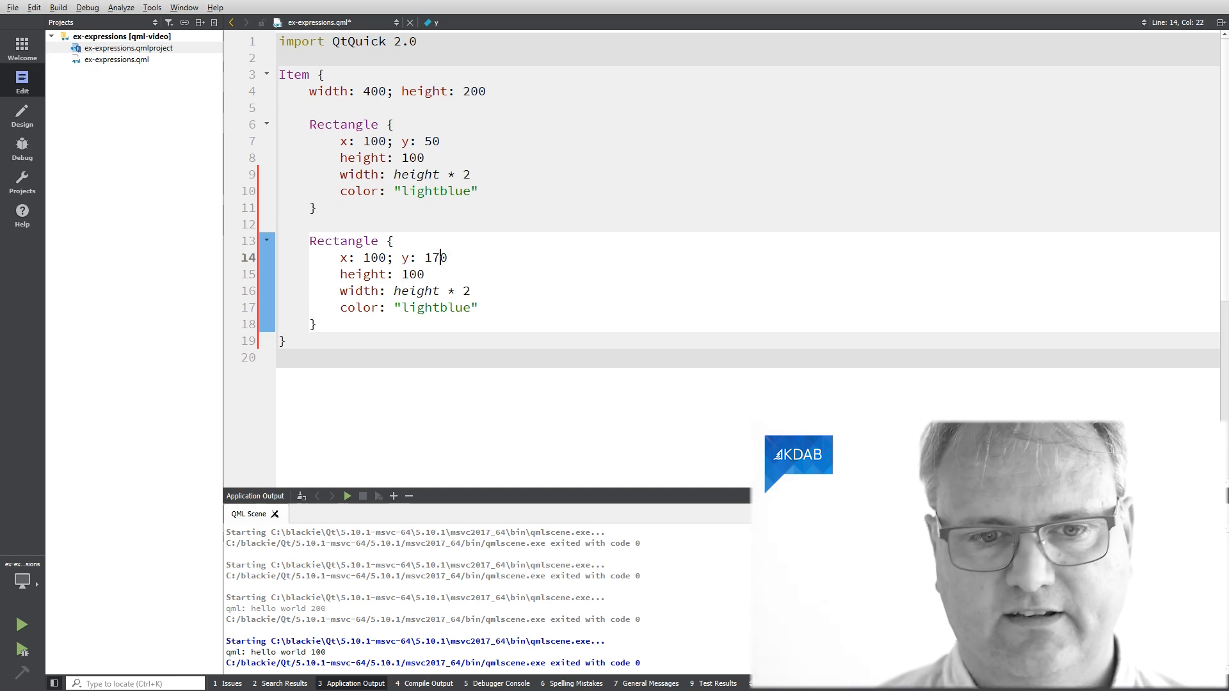
click(441, 307)
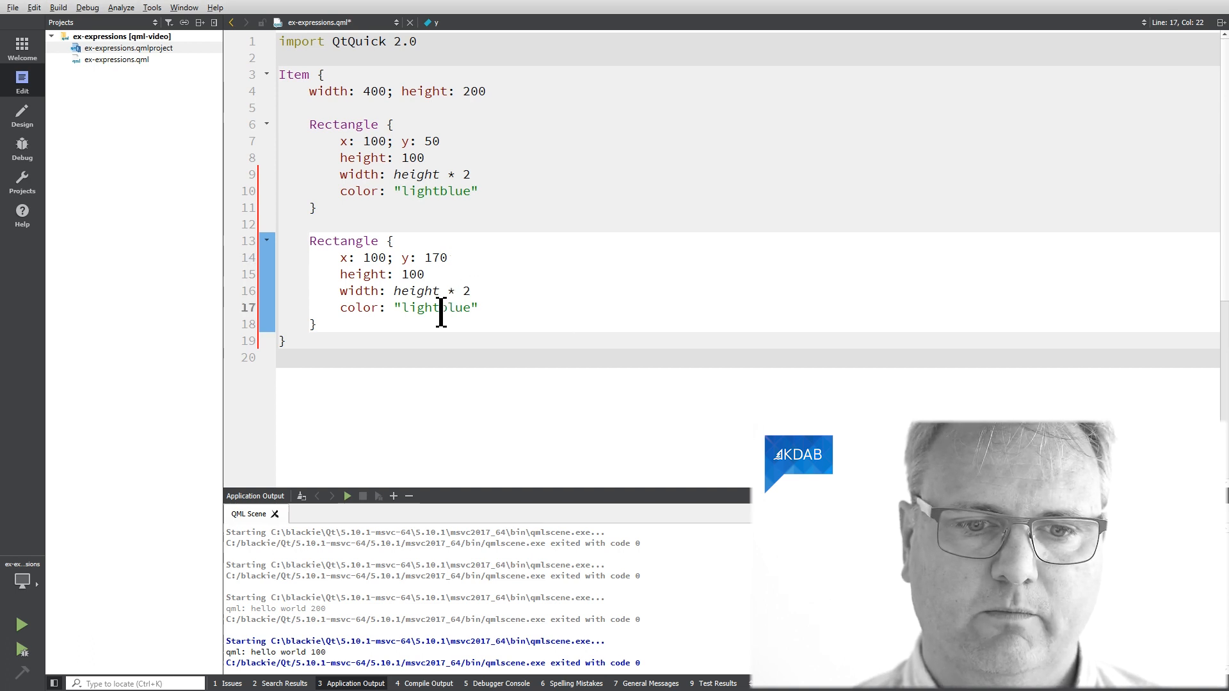
text(green)
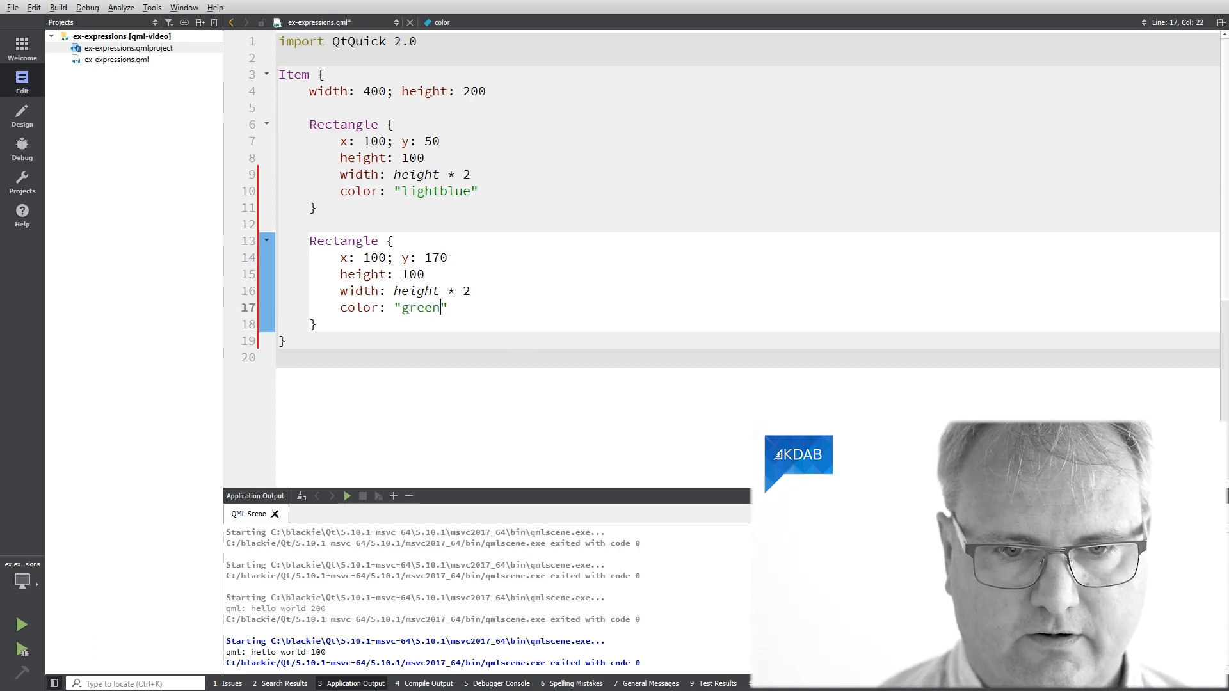
click(347, 495)
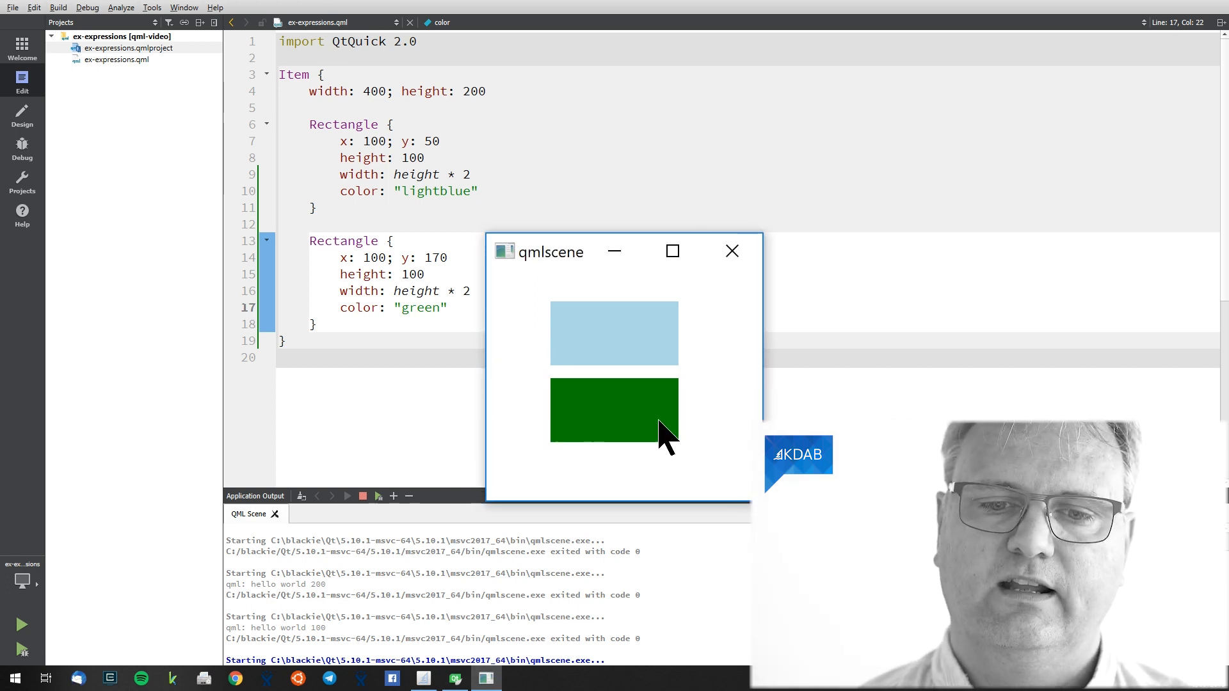
mouse_move(731, 251)
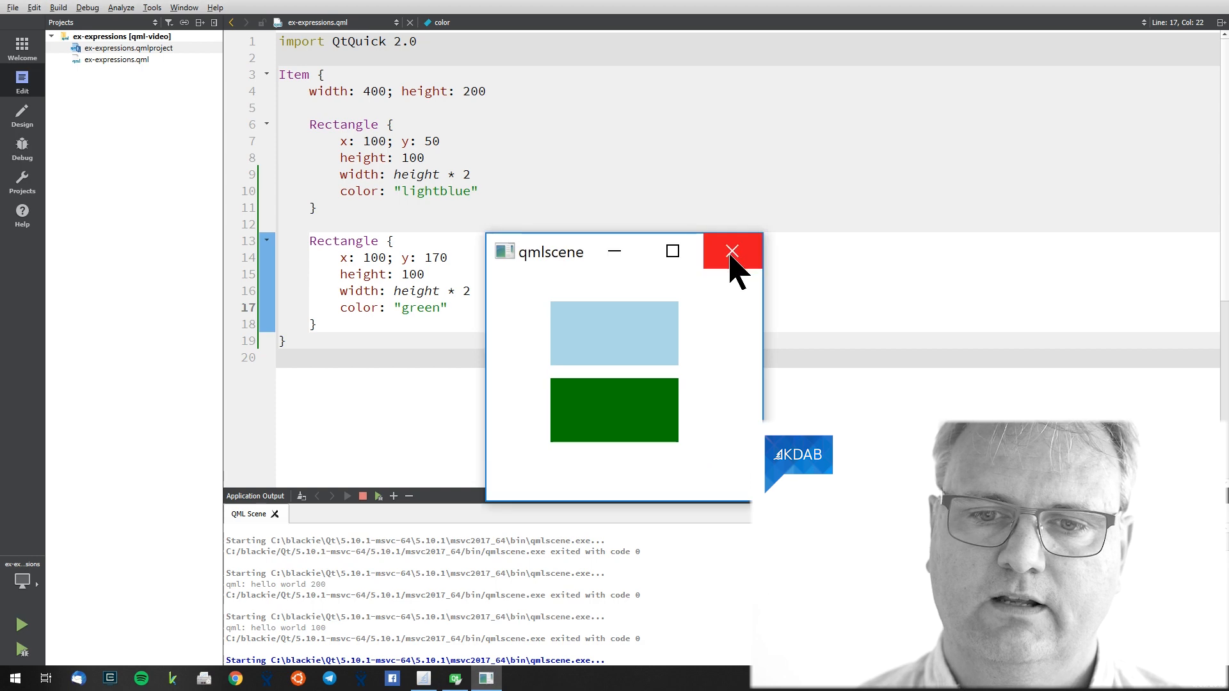
click(731, 251)
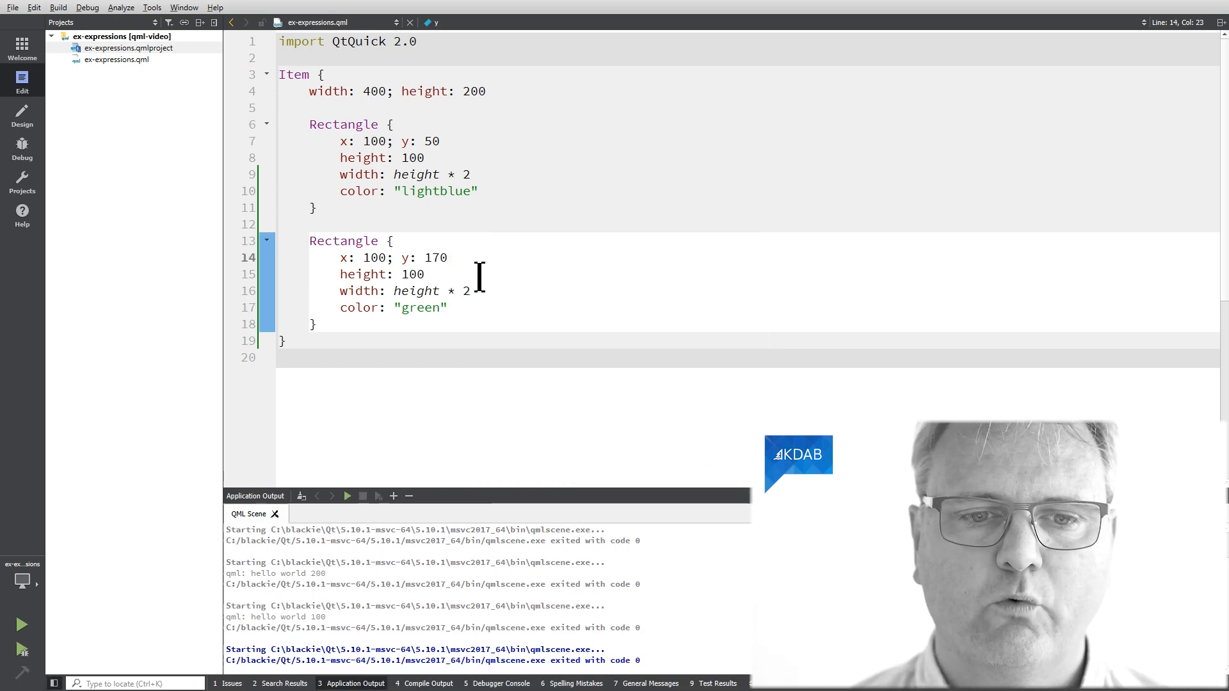
- Set the green Rectangle's y to 120 and z to -1, then close the preview
text(10)
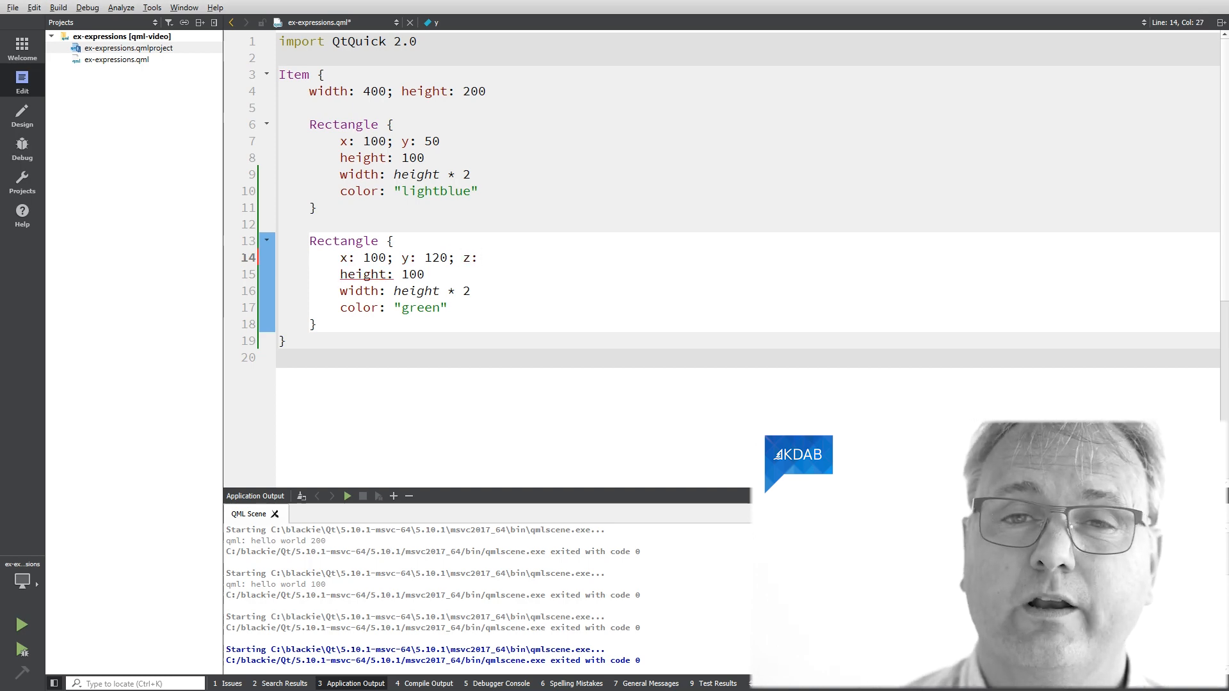
text(-1)
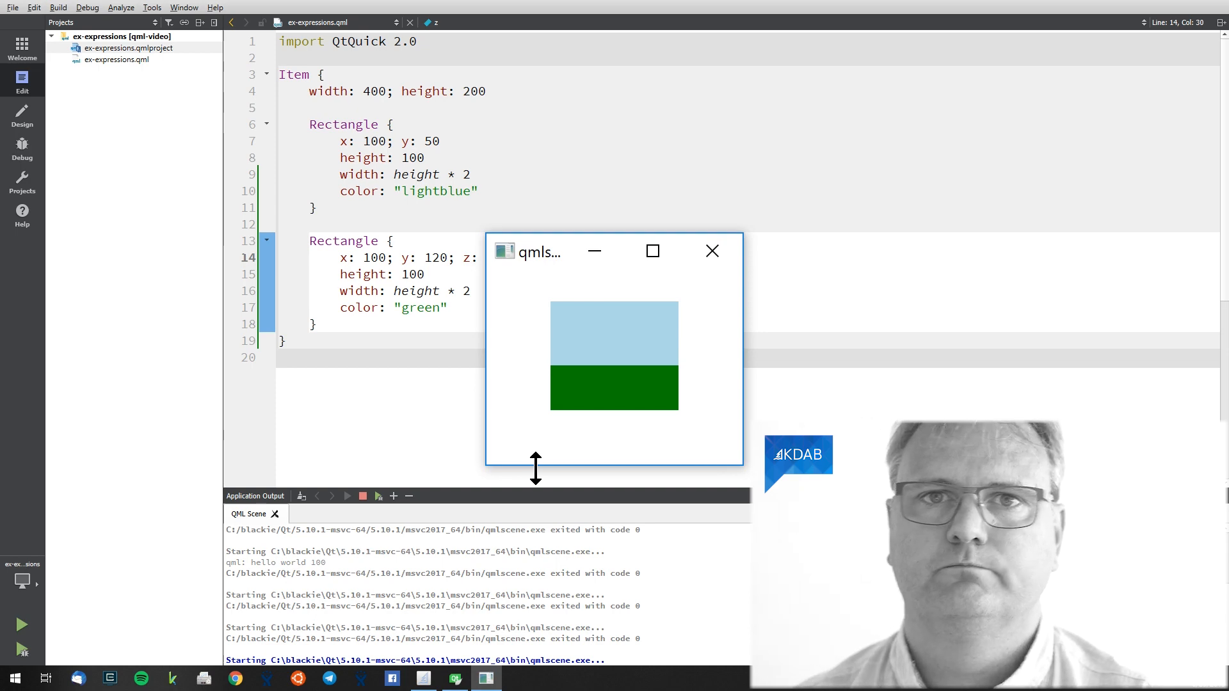
mouse_move(712, 251)
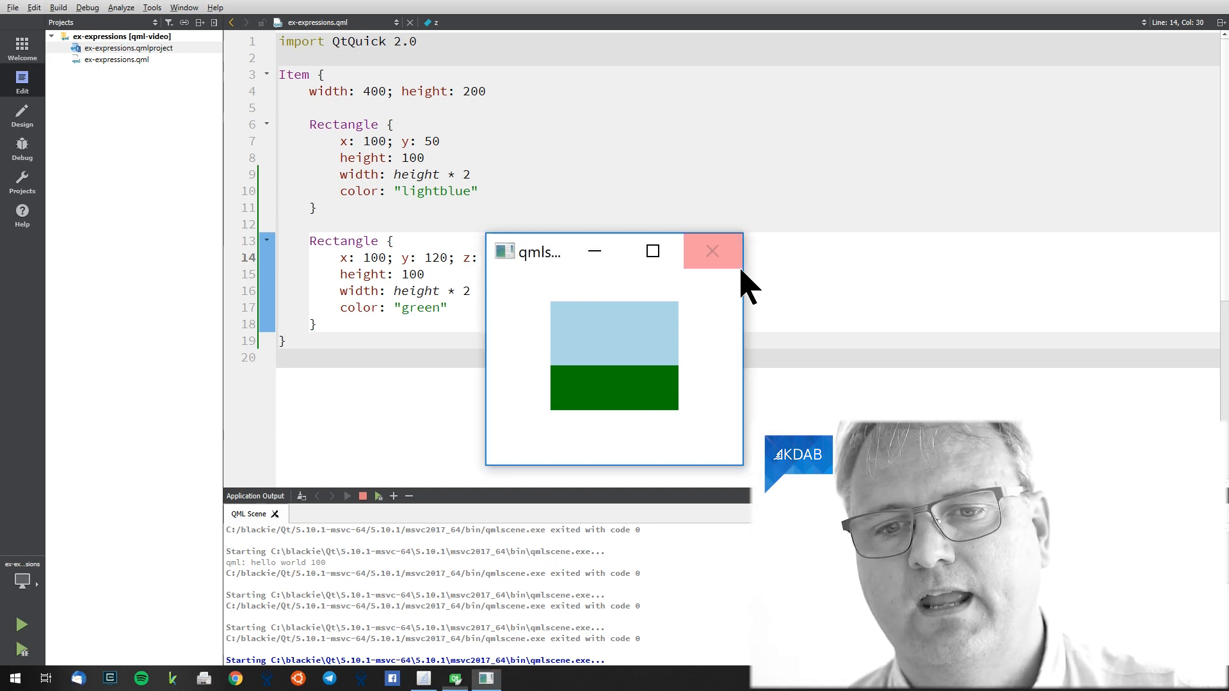
click(712, 251)
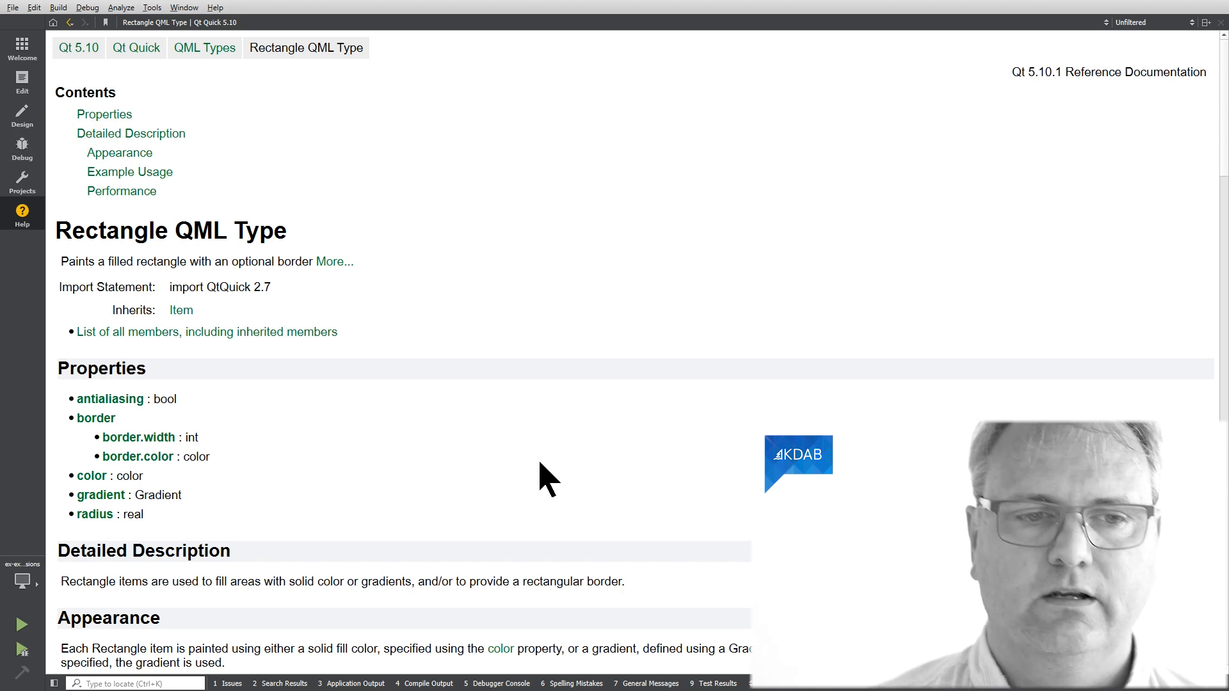
mouse_move(154, 490)
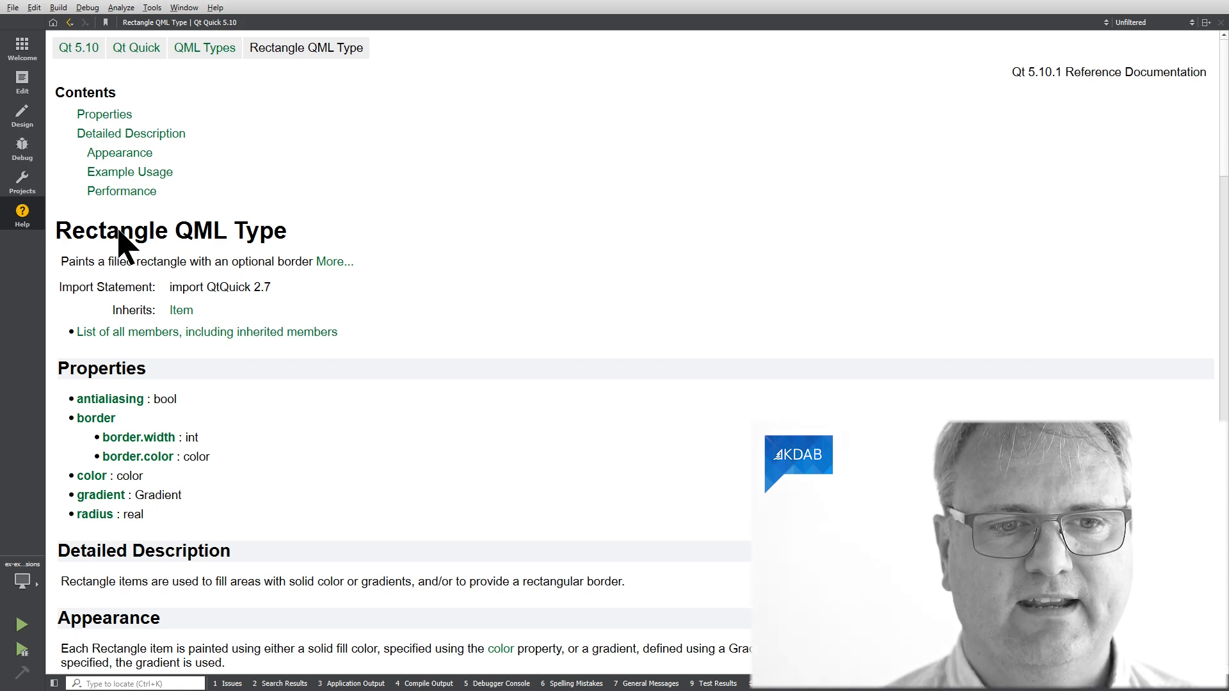
mouse_move(182, 322)
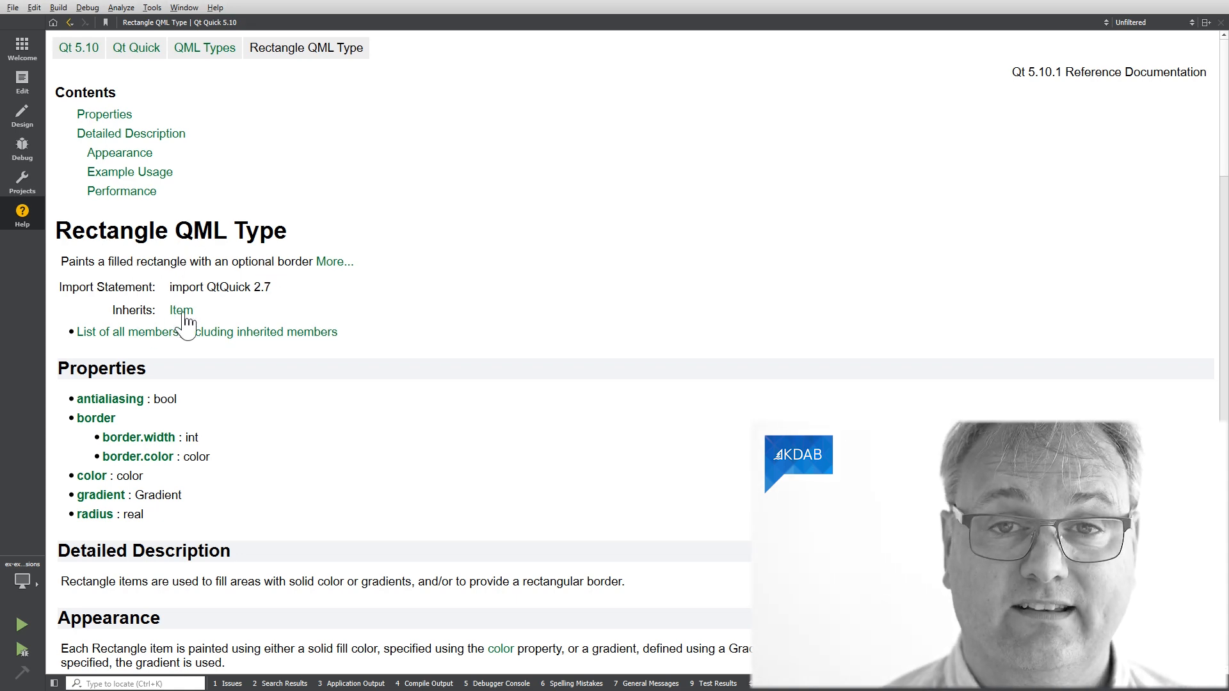
- Open the Item QML Type reference page and scroll through its Properties list
click(182, 309)
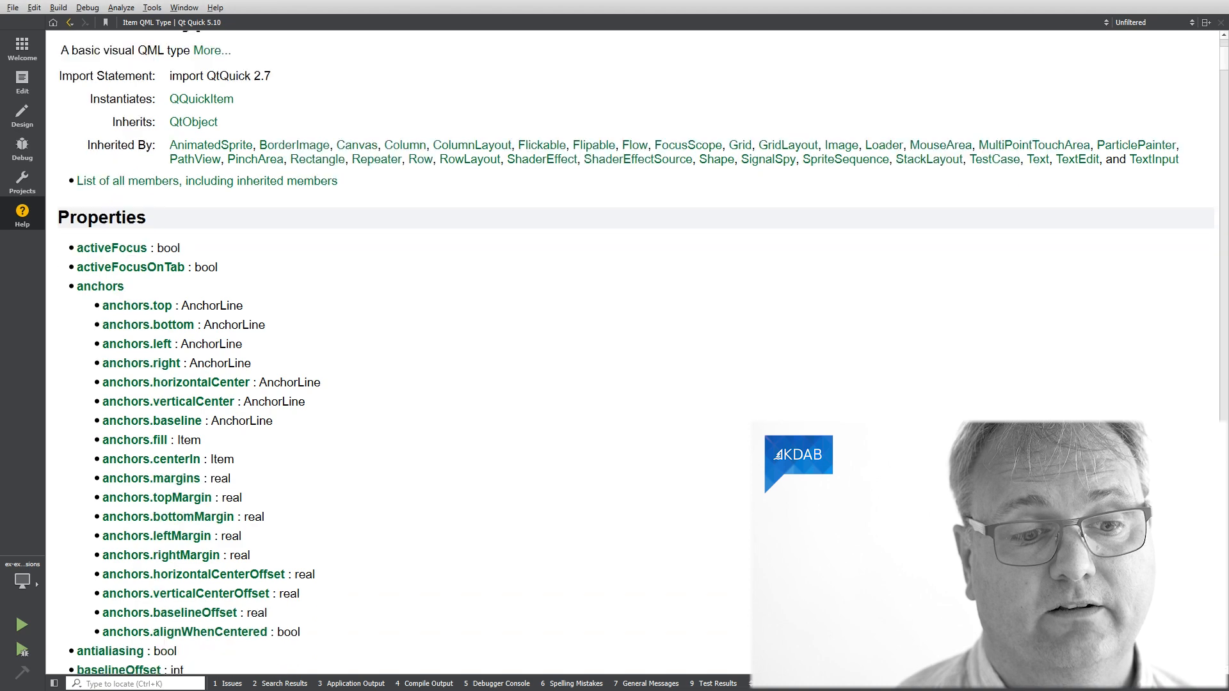
scroll(down, 3)
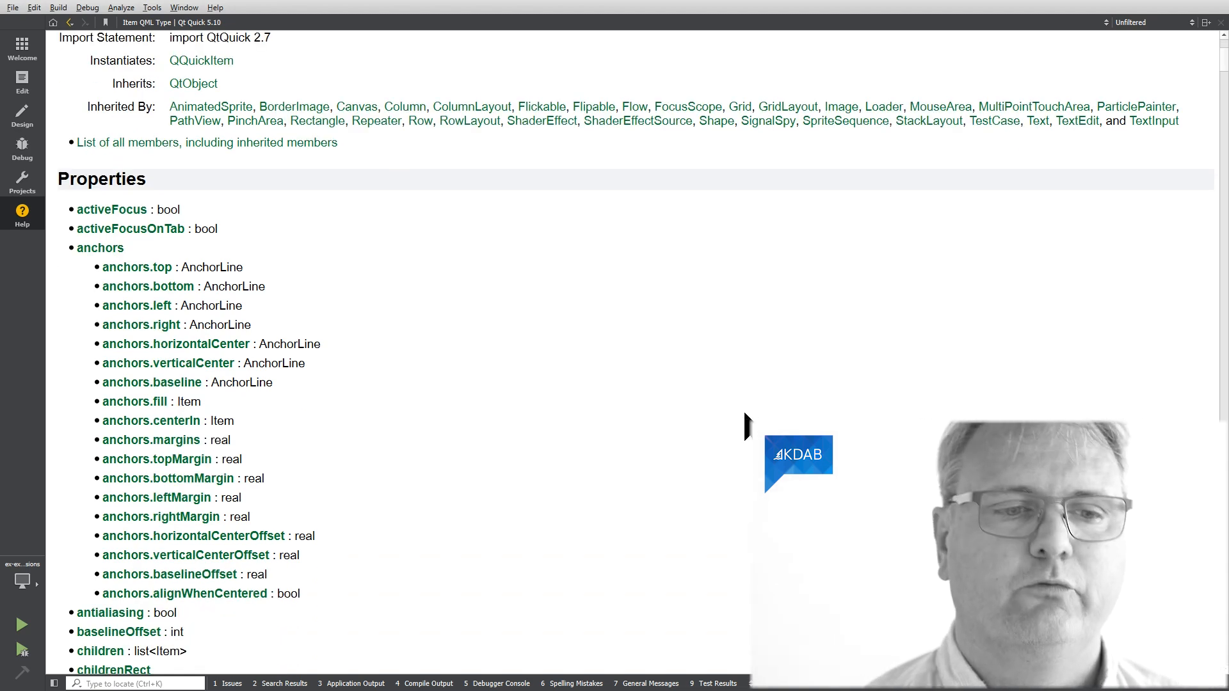
scroll(down, 3)
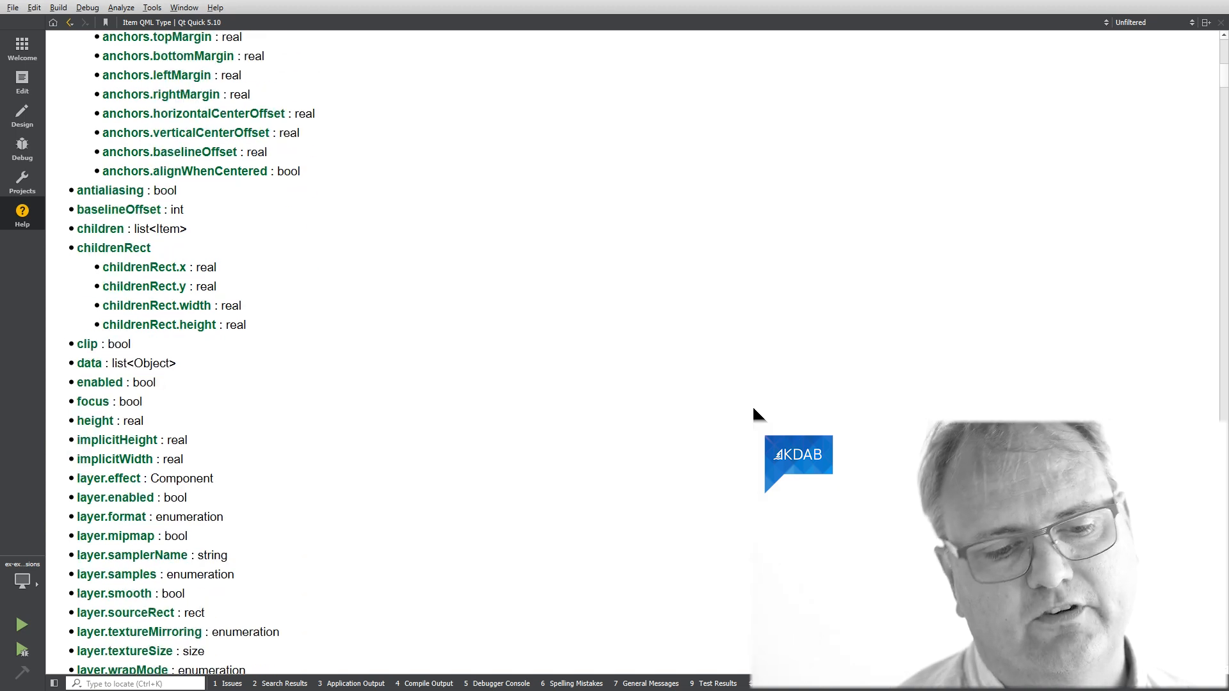
scroll(down, 3)
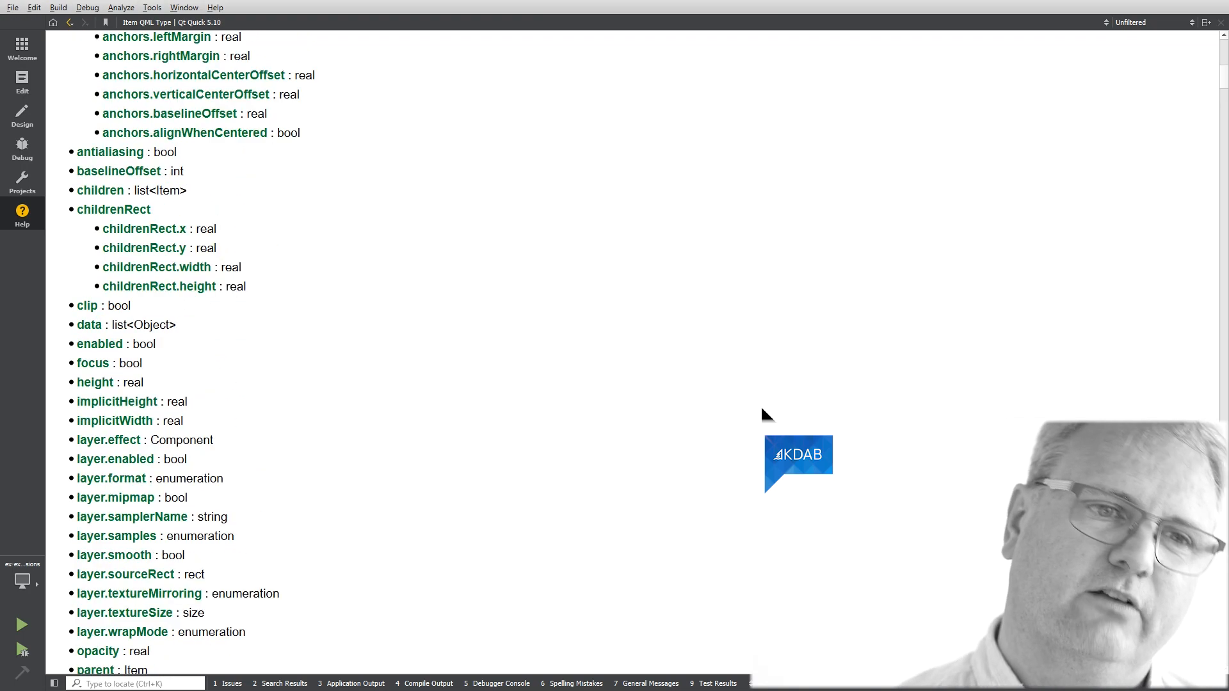
scroll(up, 3)
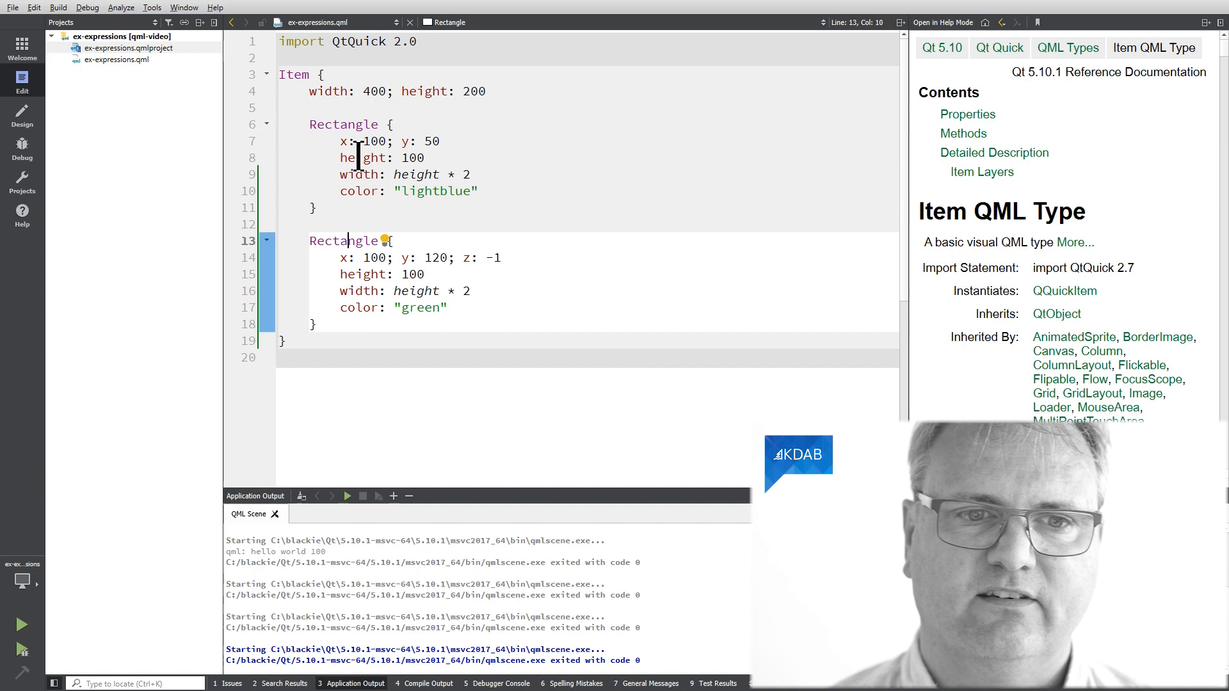
- Back in the editor, select the light-blue Rectangle's x value with Item docs beside the code
double_click(374, 140)
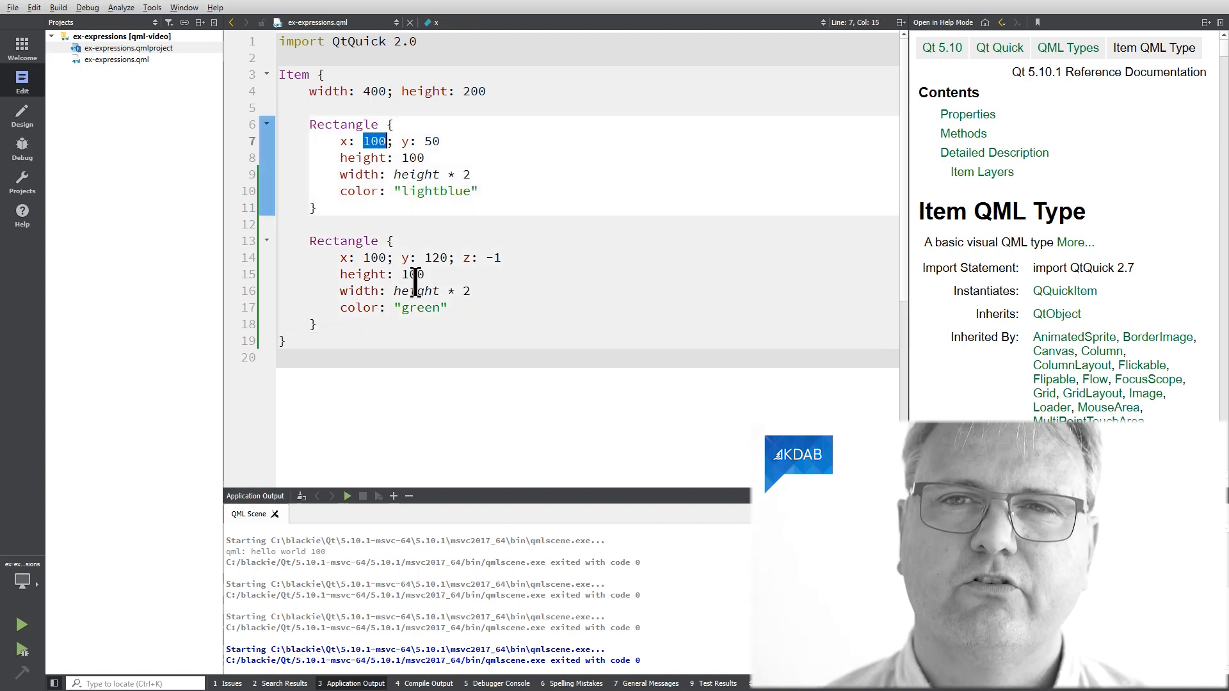